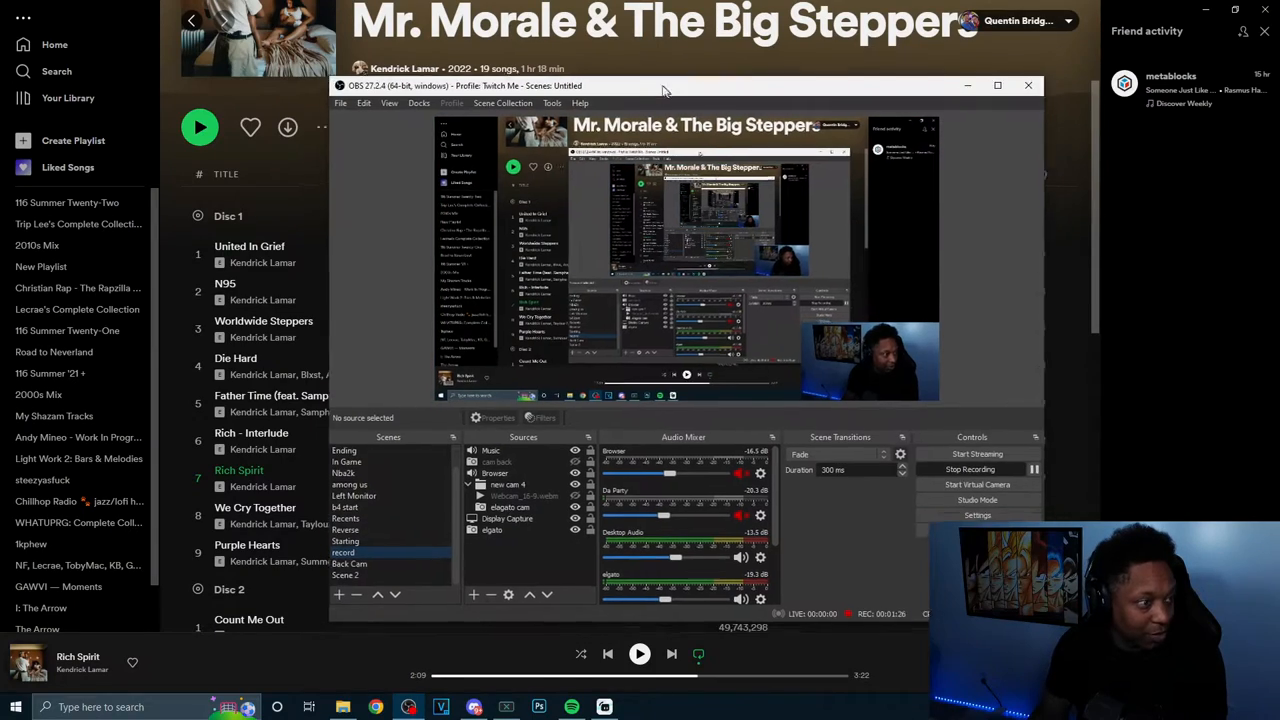
Drag the OBS main window higher so the Music source appears in the audio mixer
drag(663, 85, 595, 232)
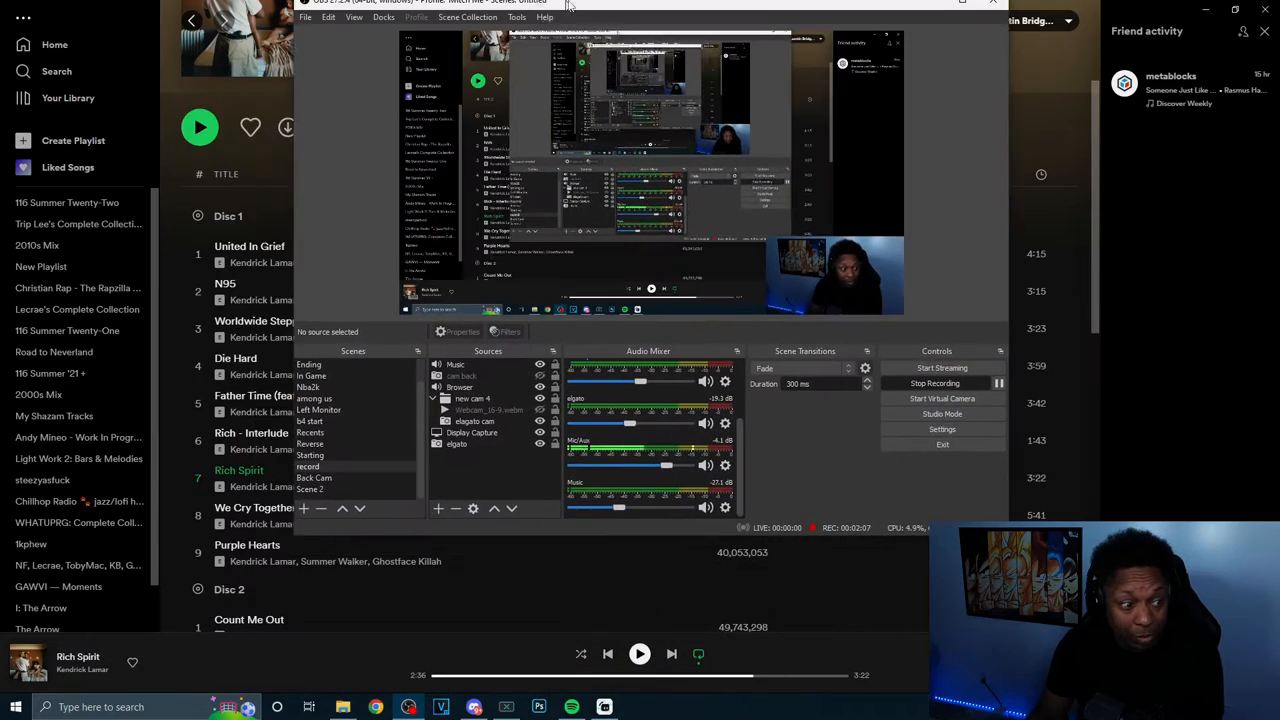
In Settings, confirm streaming uses track 1, Twitch VOD track 4, recording track 5, then view Audio
click(941, 429)
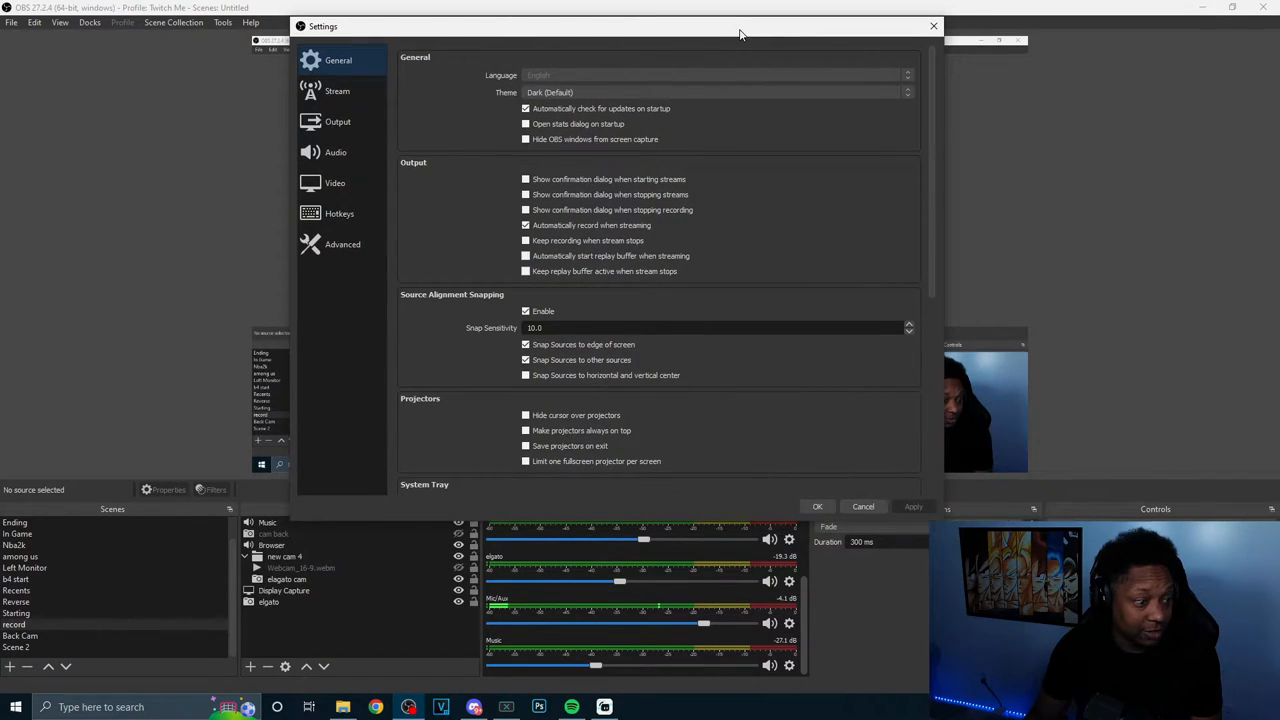
mouse_move(863, 40)
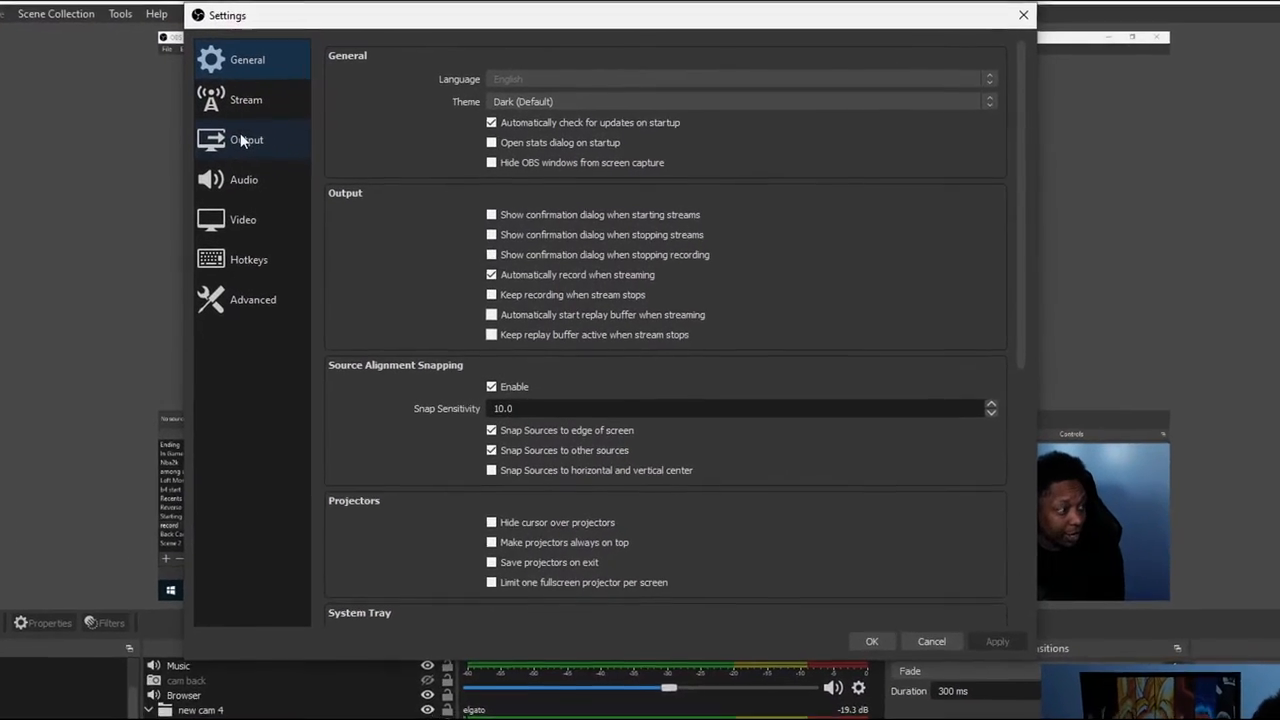
click(247, 139)
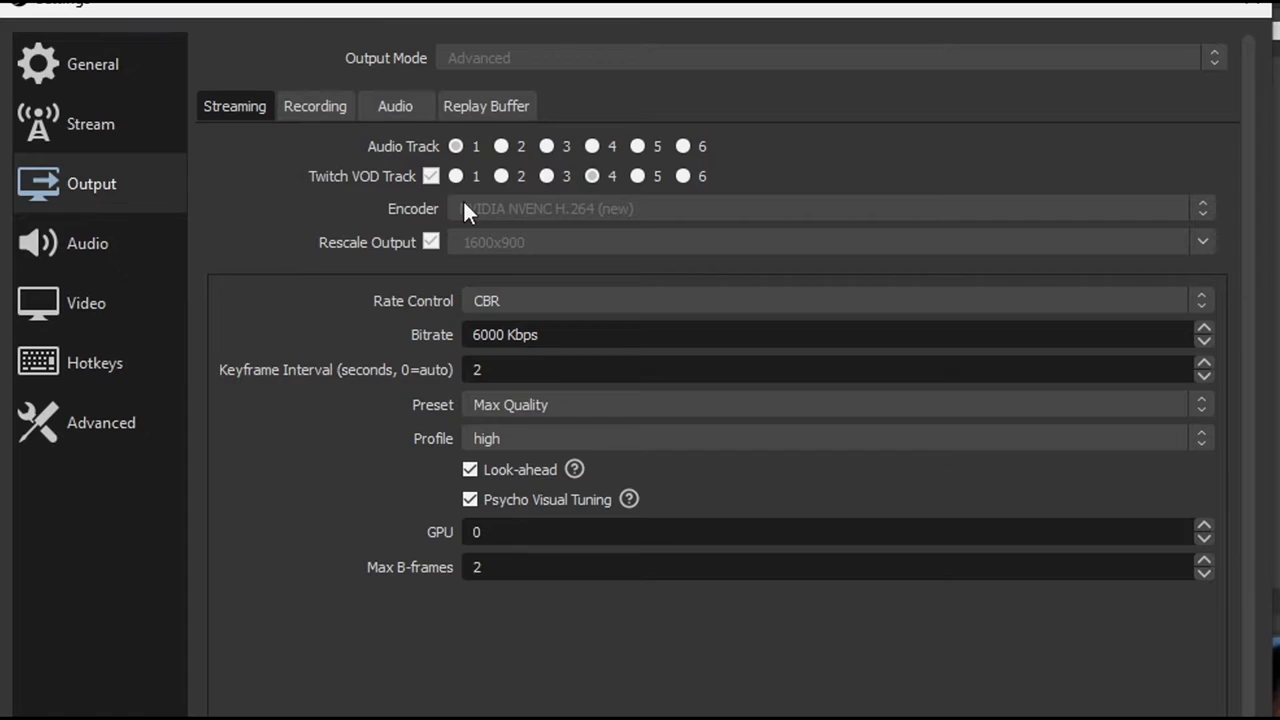
mouse_move(780, 188)
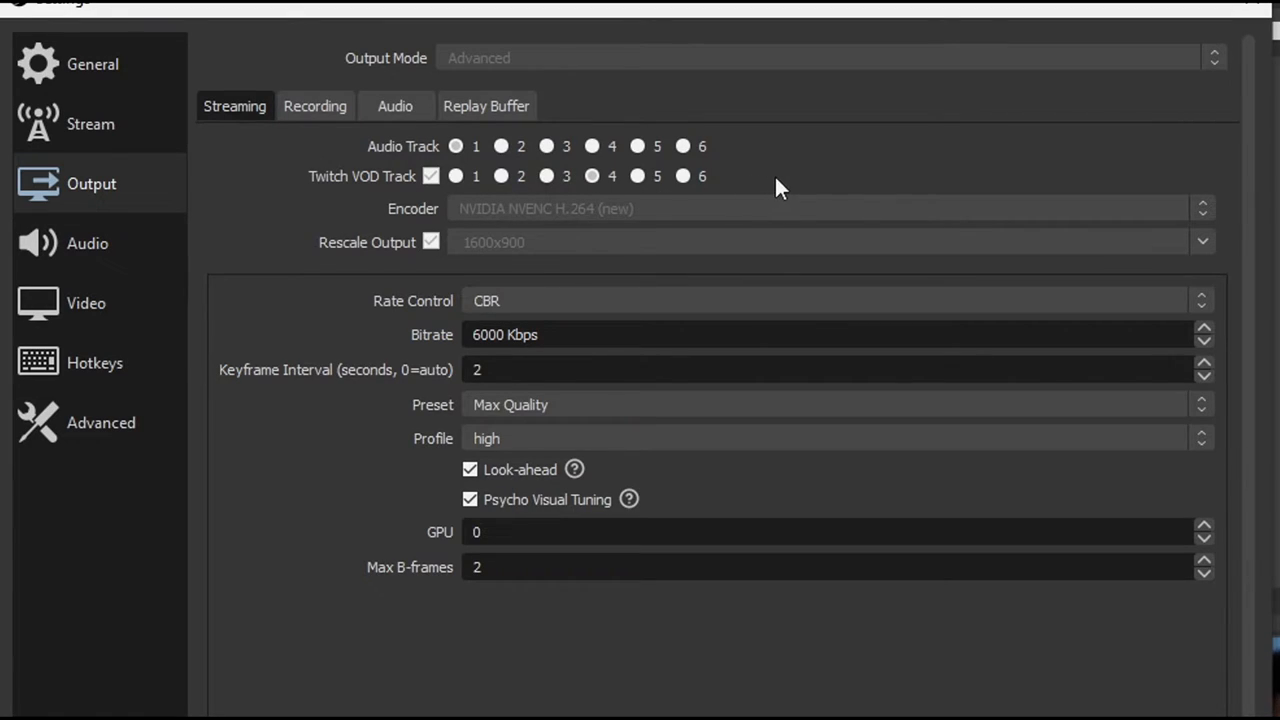
mouse_move(593, 182)
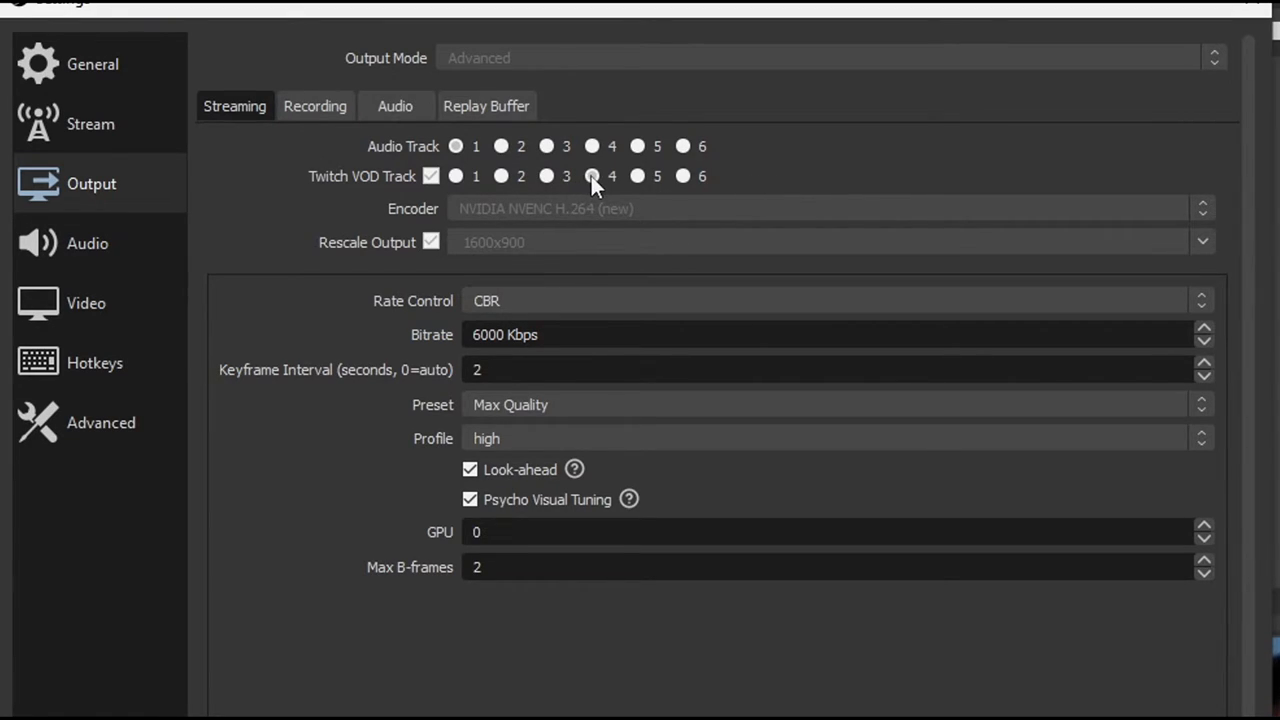
mouse_move(612, 227)
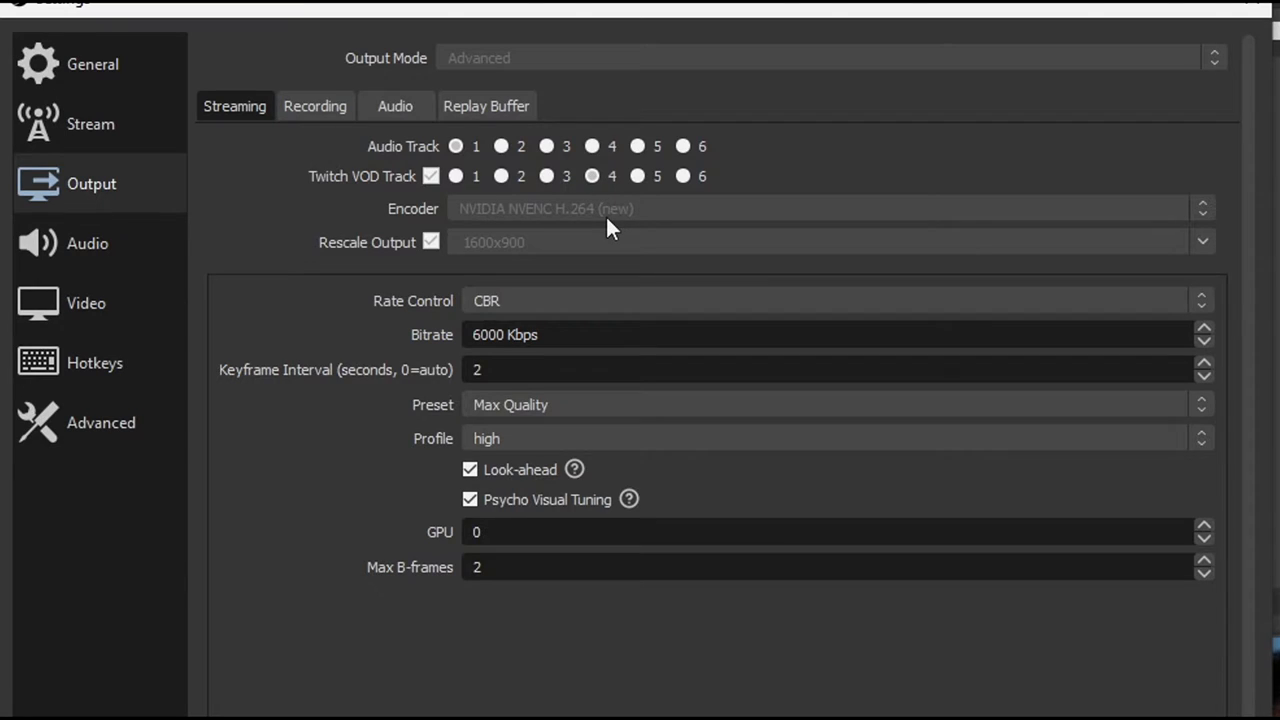
mouse_move(342, 143)
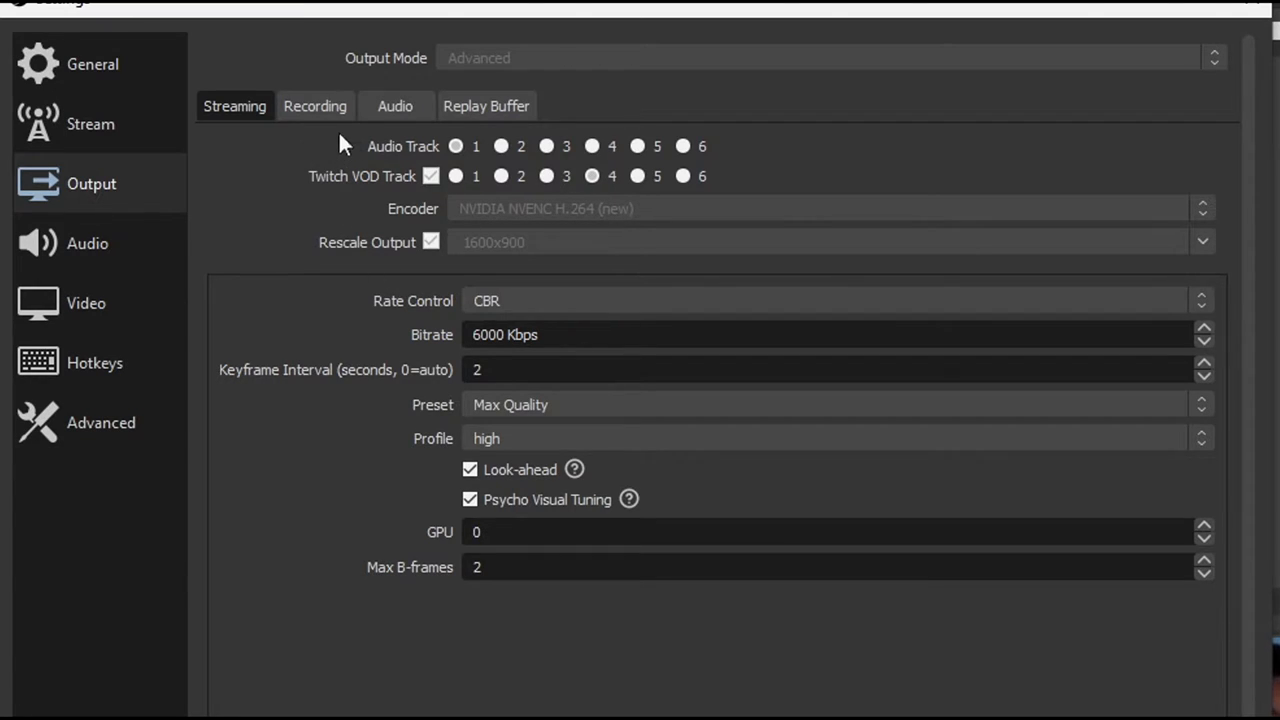
click(315, 106)
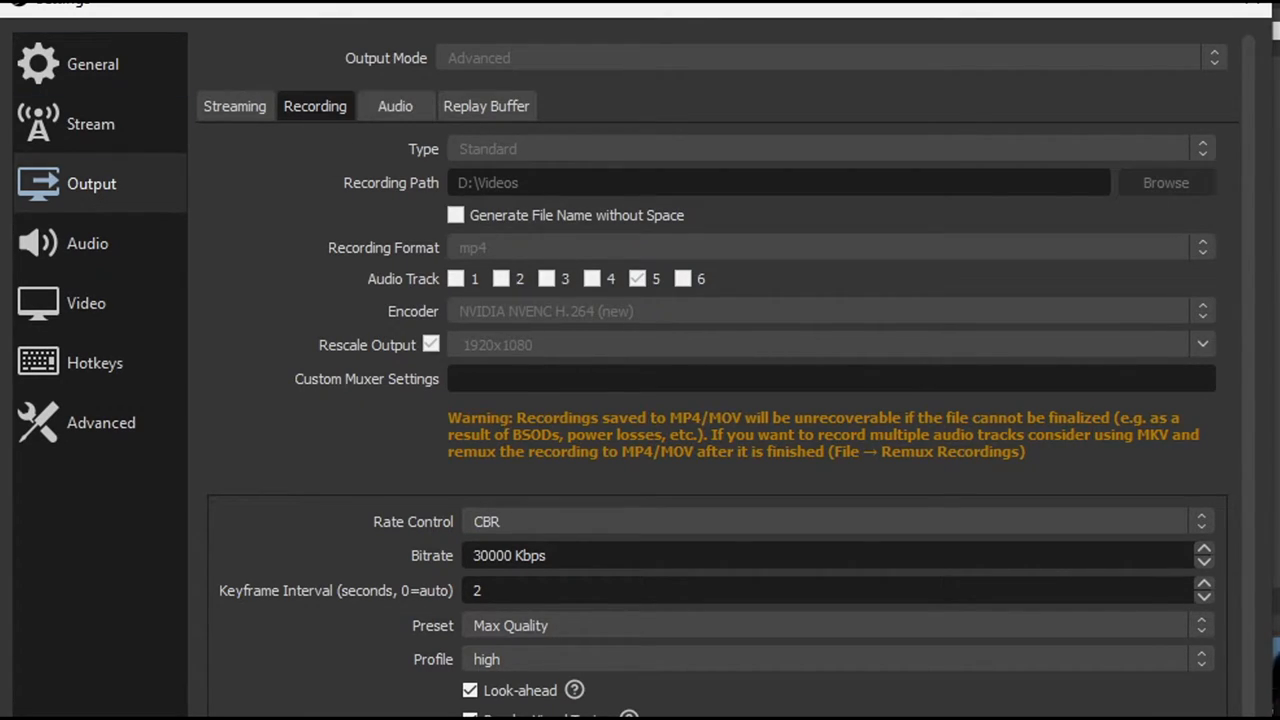
mouse_move(62, 207)
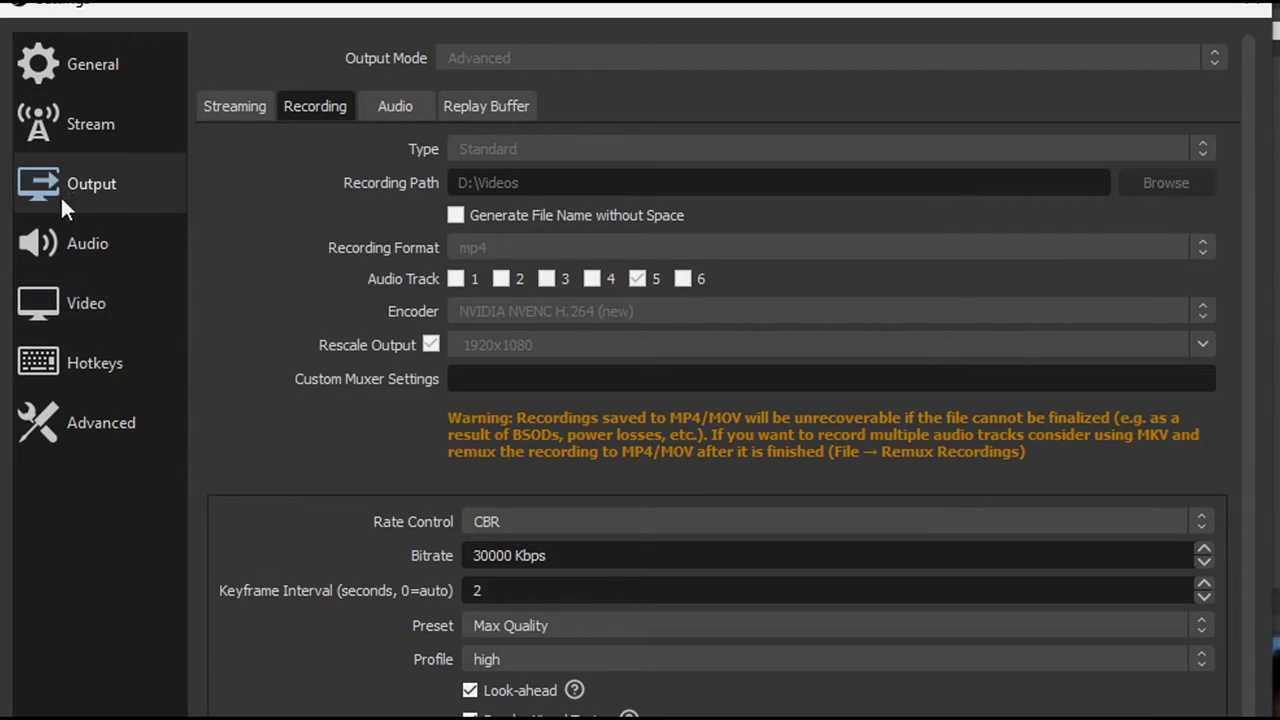
click(87, 243)
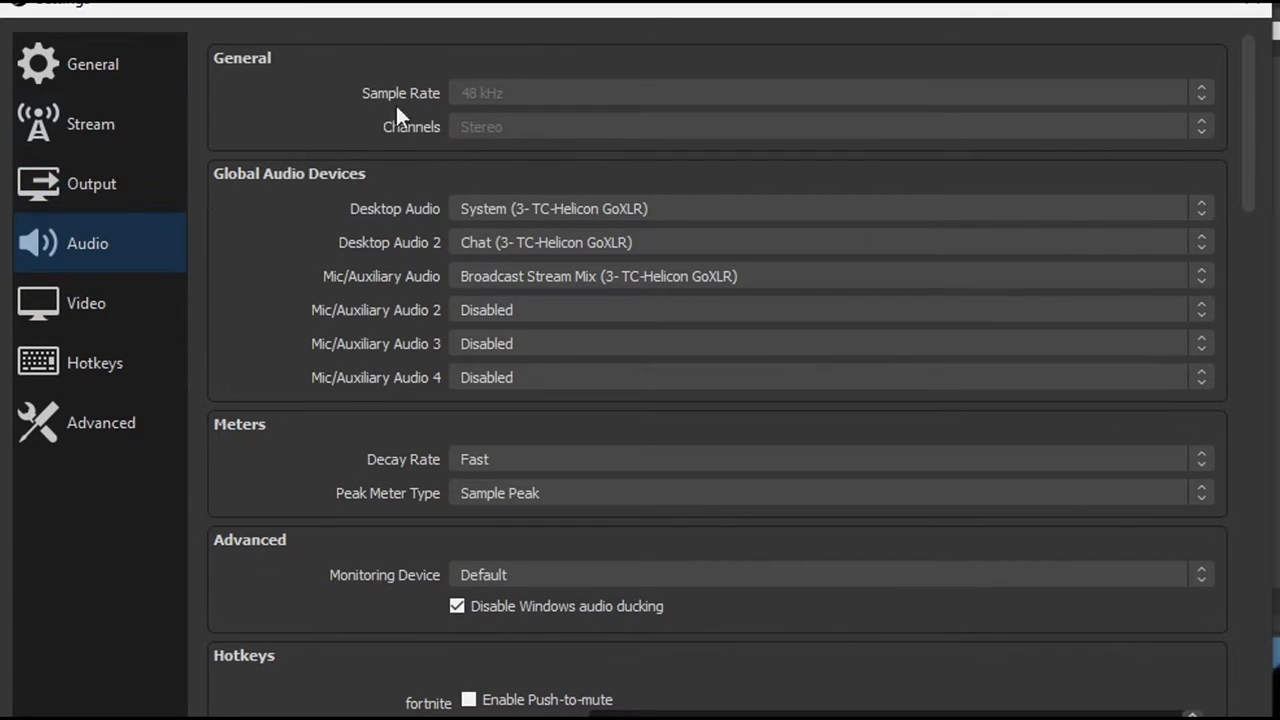
Close the Settings window and return to the audio mixer
click(91, 183)
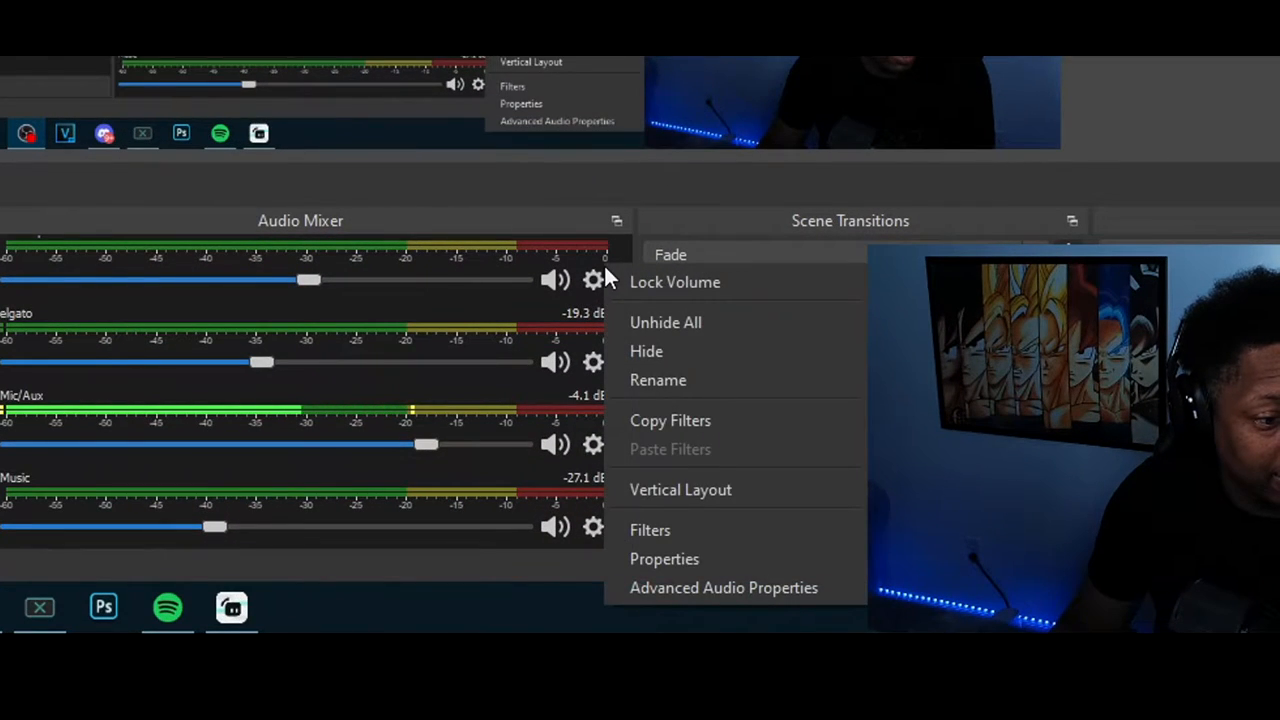
Open Advanced Audio Properties from the audio mixer's gear menu
click(723, 587)
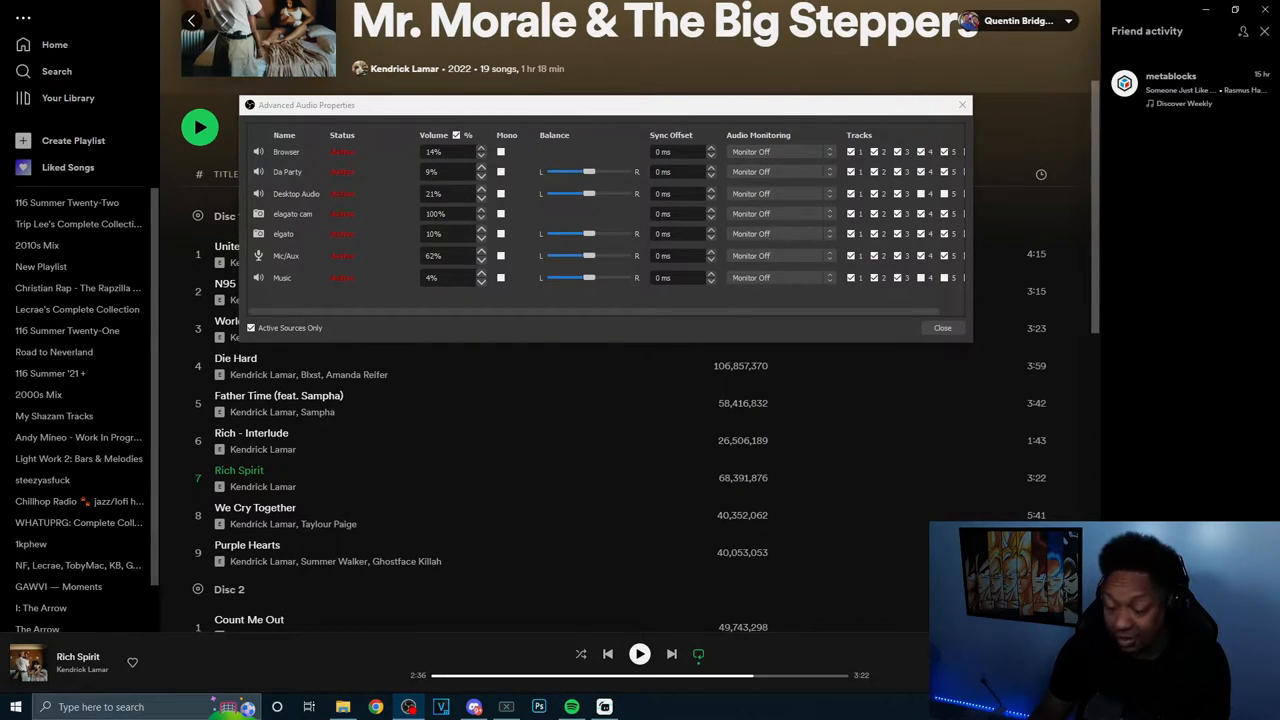
Remove Desktop Audio and Music from tracks 4 and 5 in Advanced Audio Properties
drag(600, 104, 570, 217)
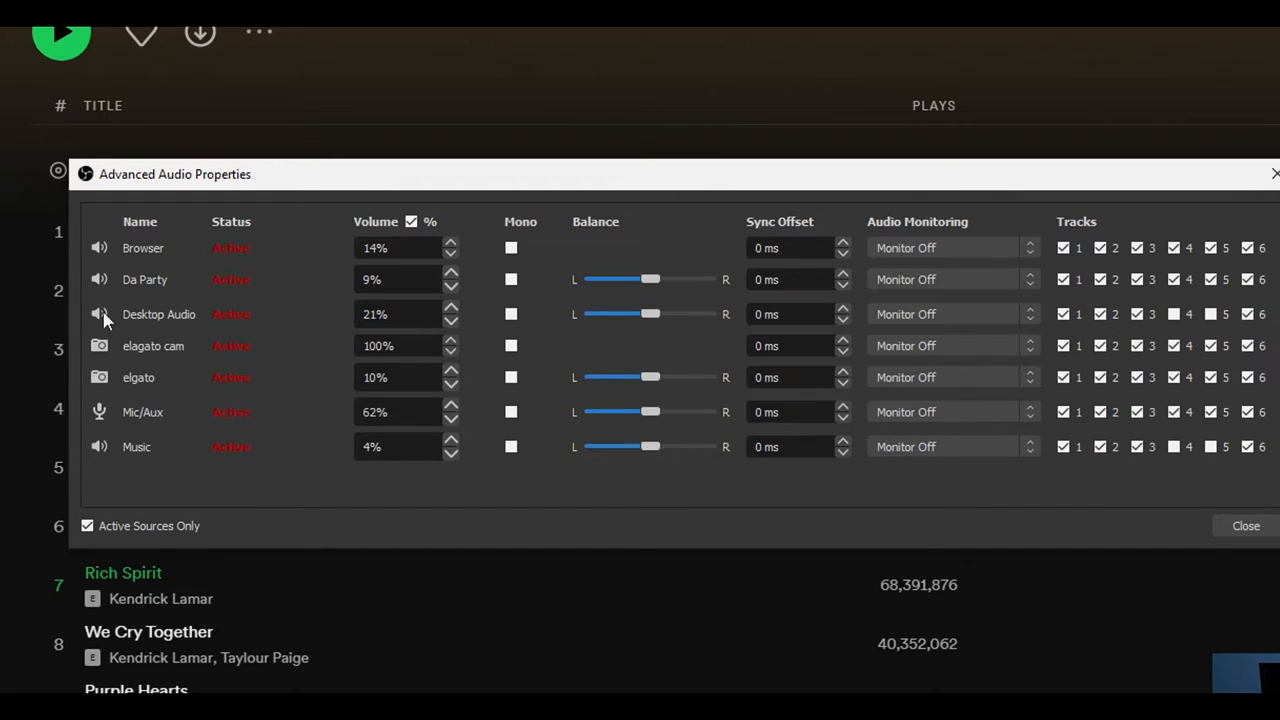
mouse_move(167, 286)
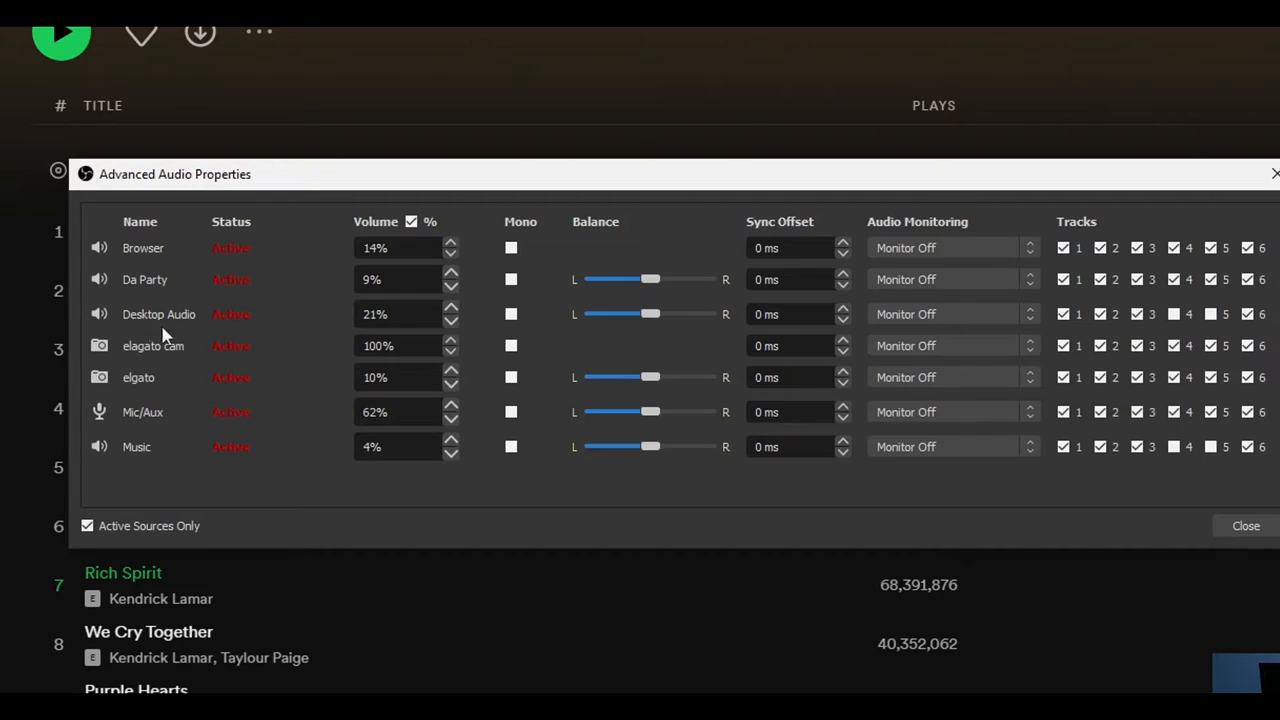
mouse_move(125, 395)
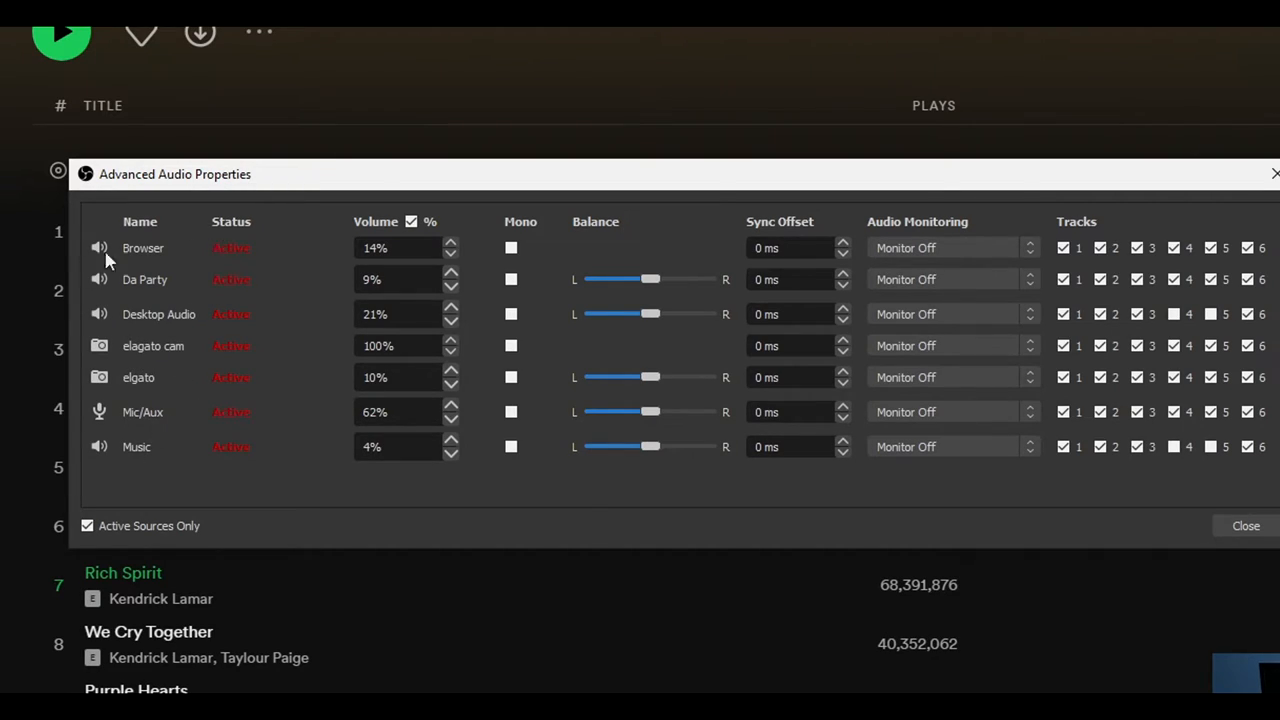
mouse_move(160, 295)
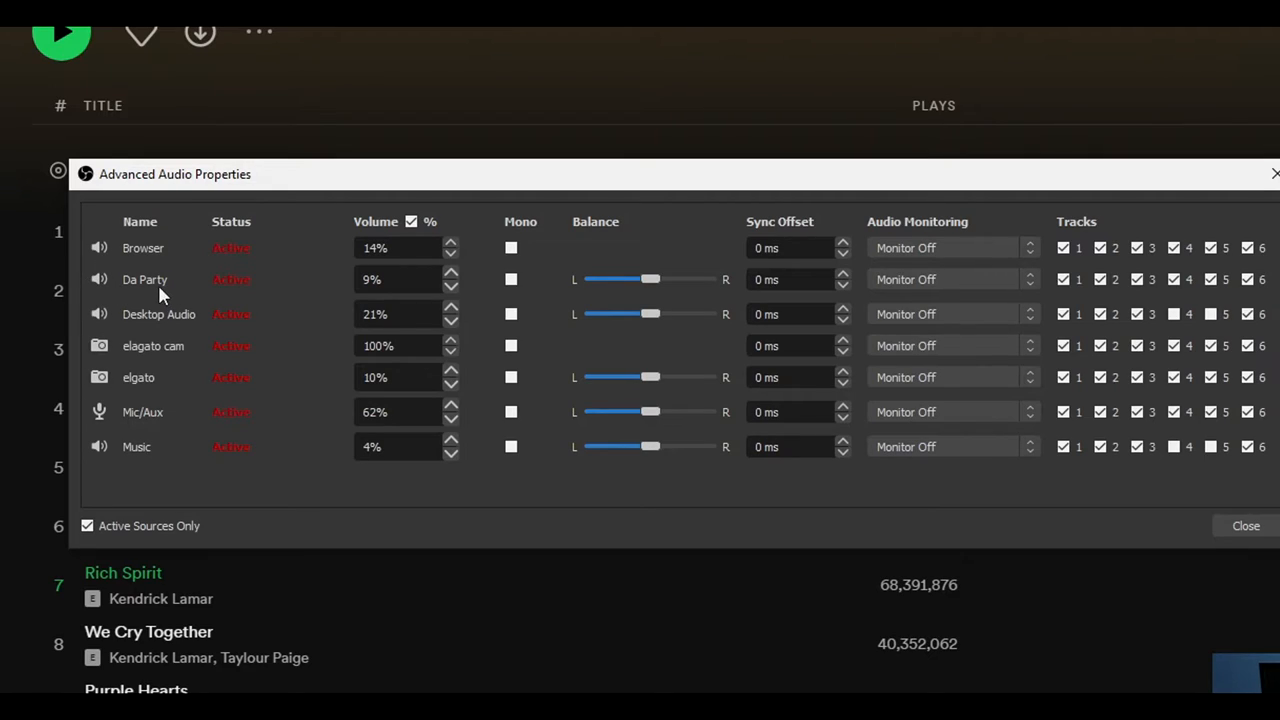
mouse_move(170, 347)
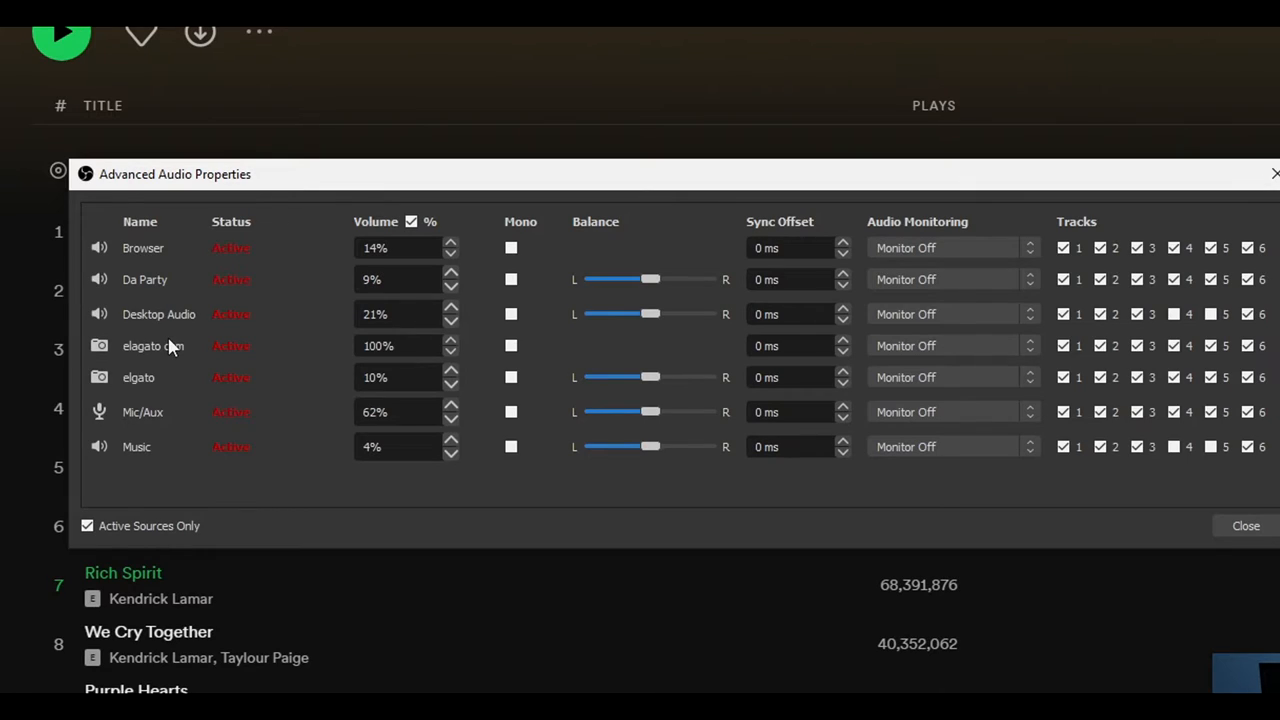
mouse_move(258, 340)
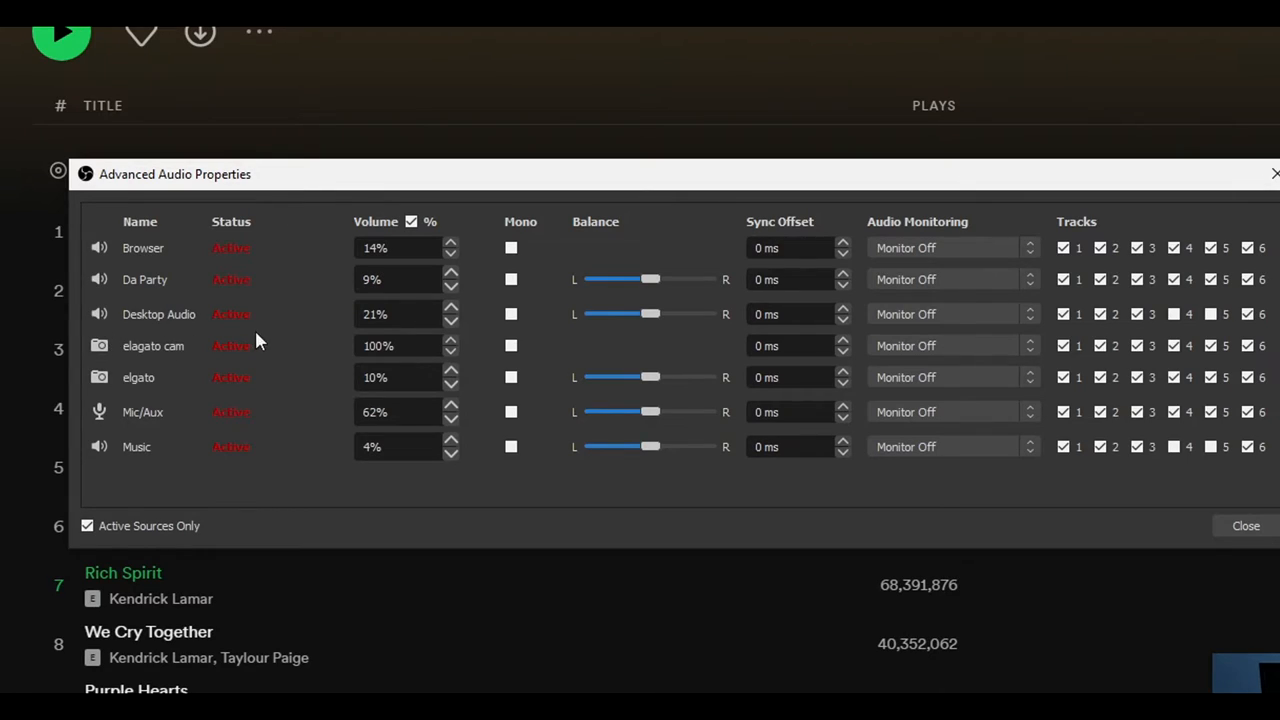
mouse_move(150, 330)
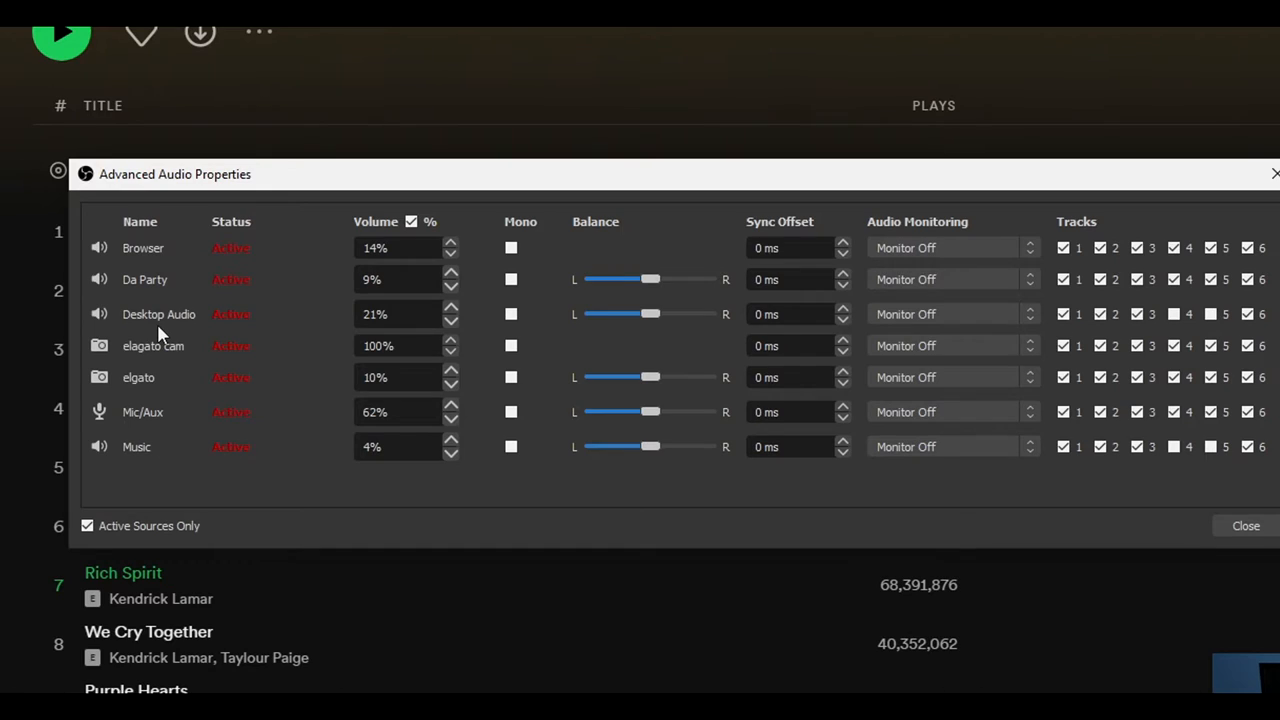
click(1245, 525)
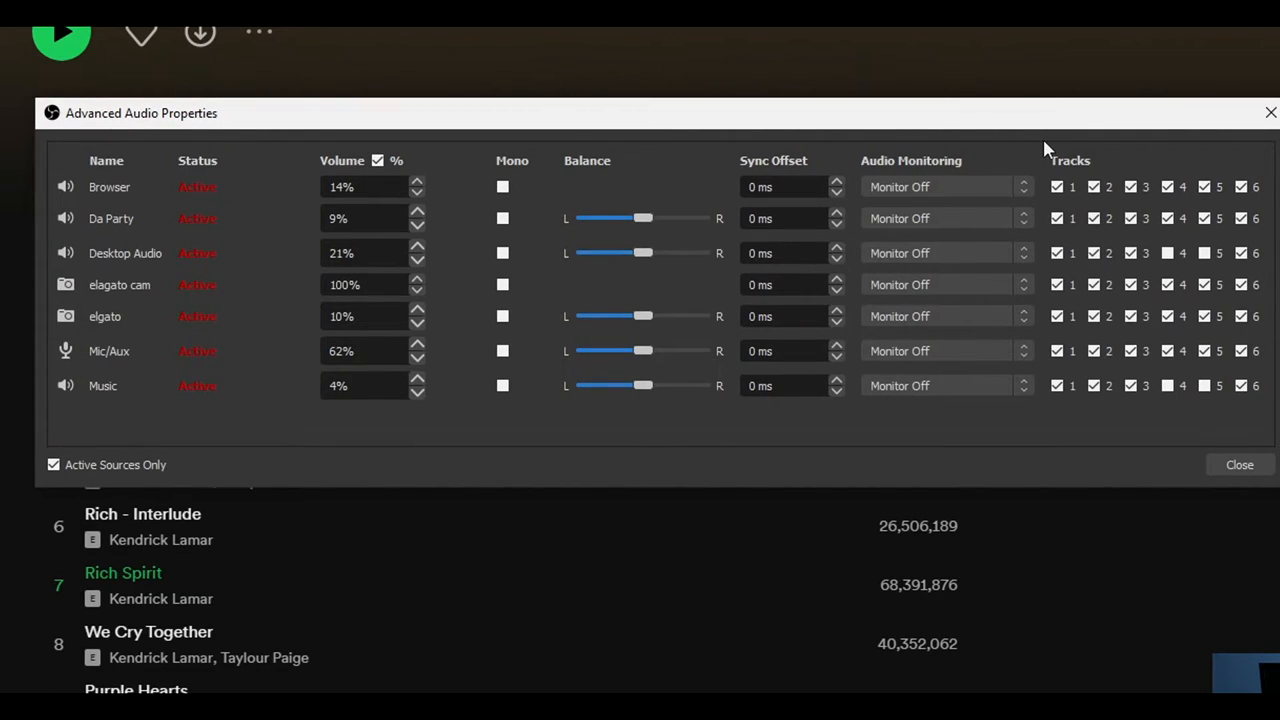
mouse_move(150, 397)
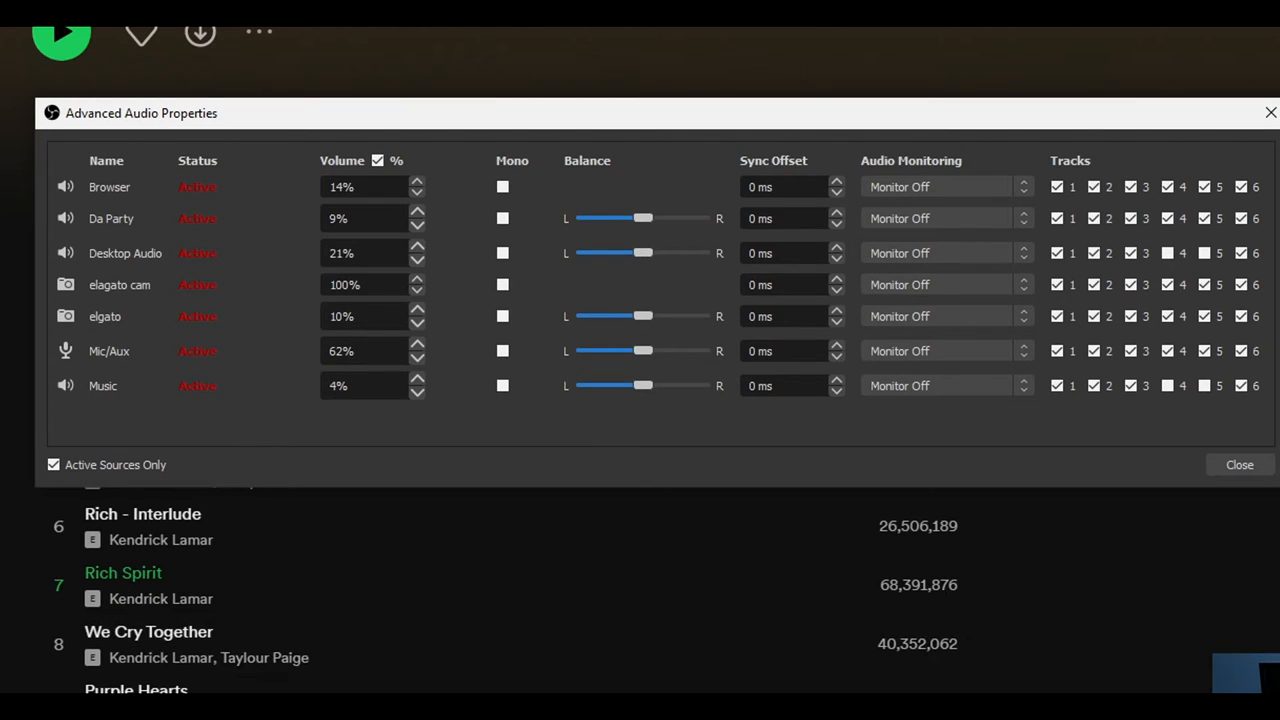
click(1205, 385)
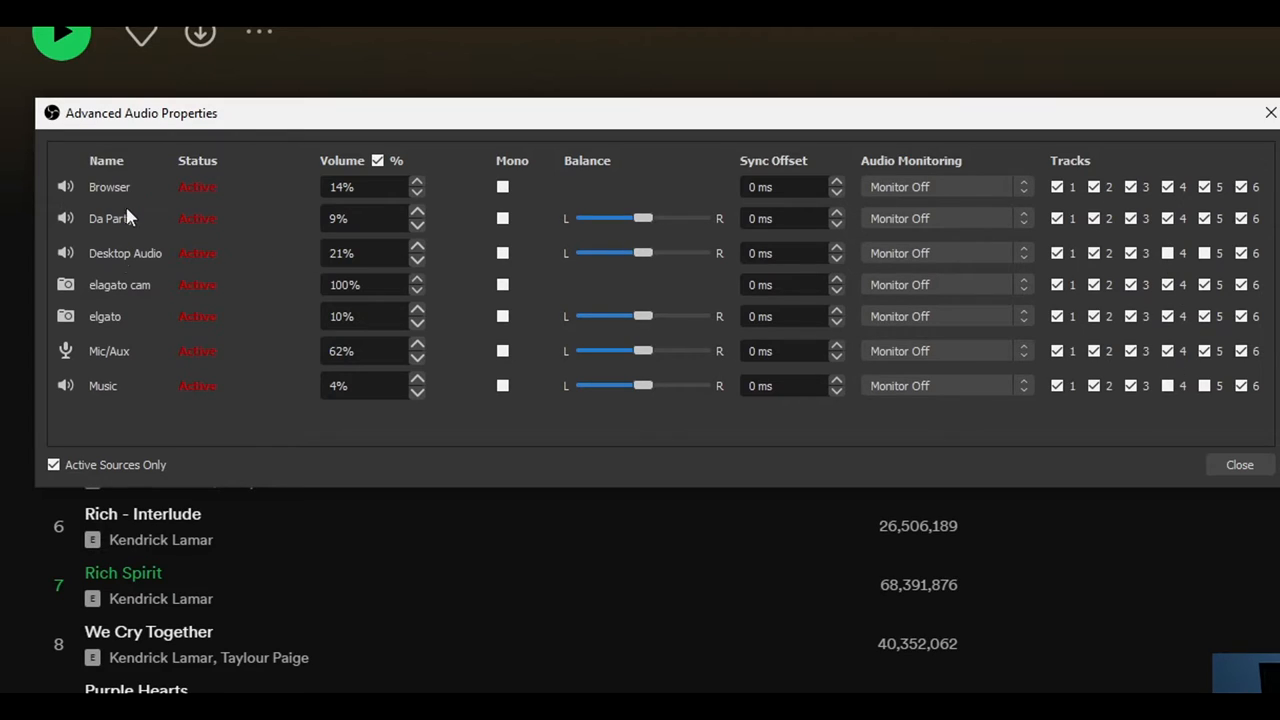
mouse_move(1088, 210)
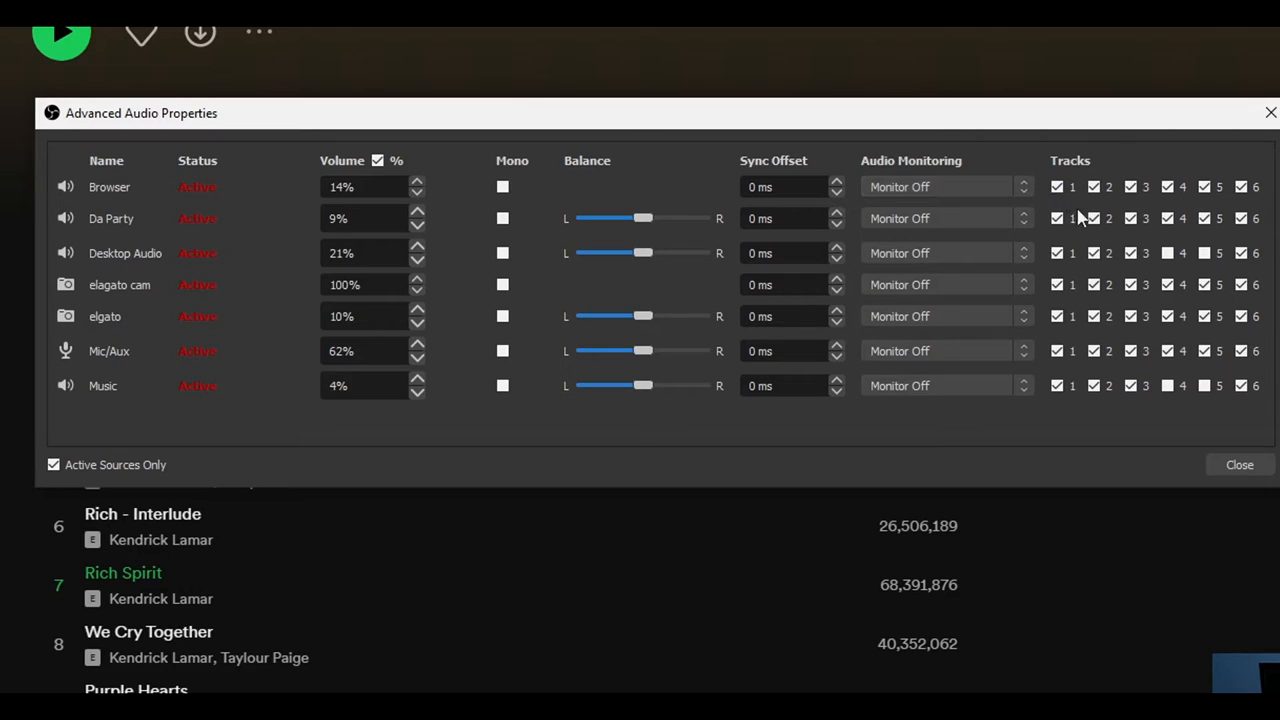
click(1130, 253)
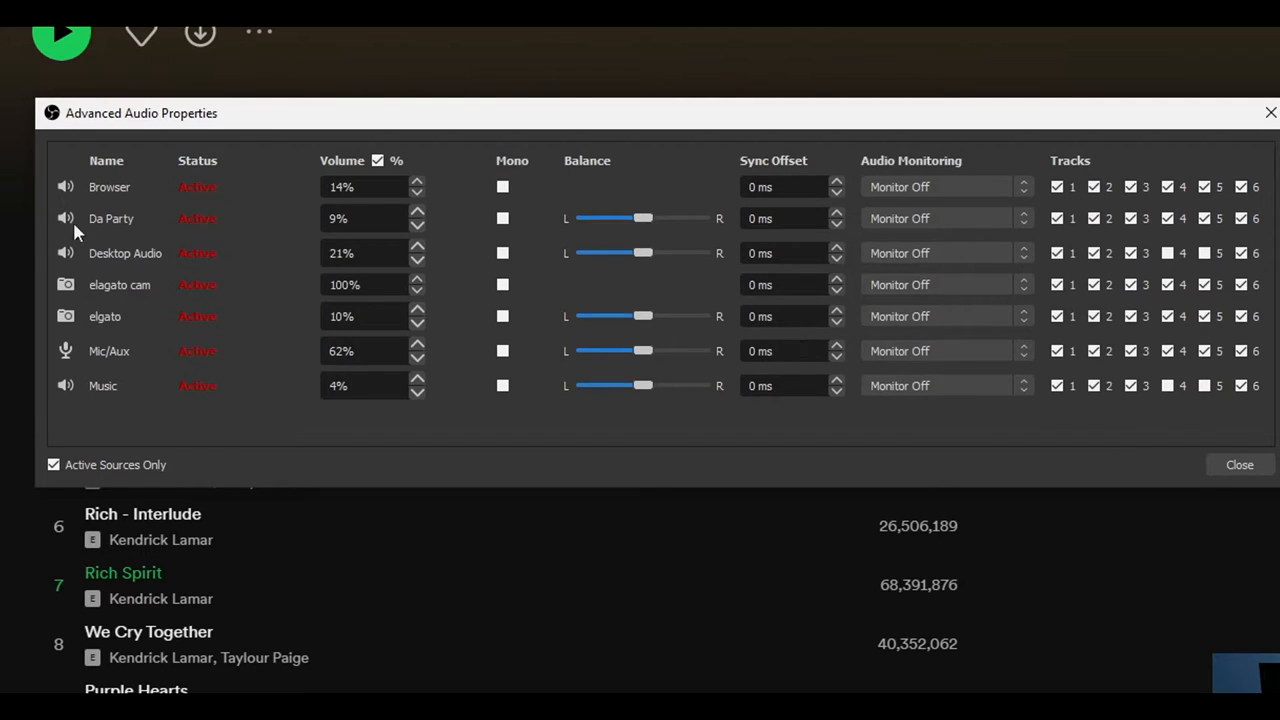
mouse_move(112, 398)
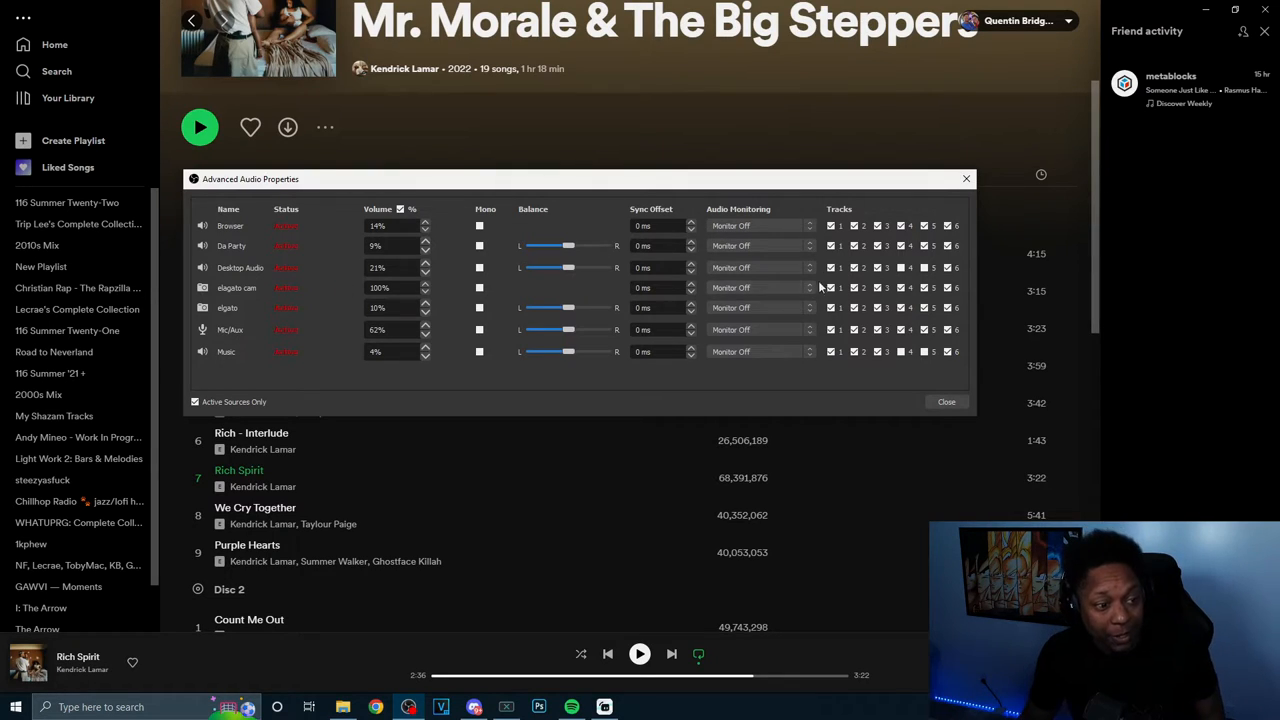
mouse_move(895, 270)
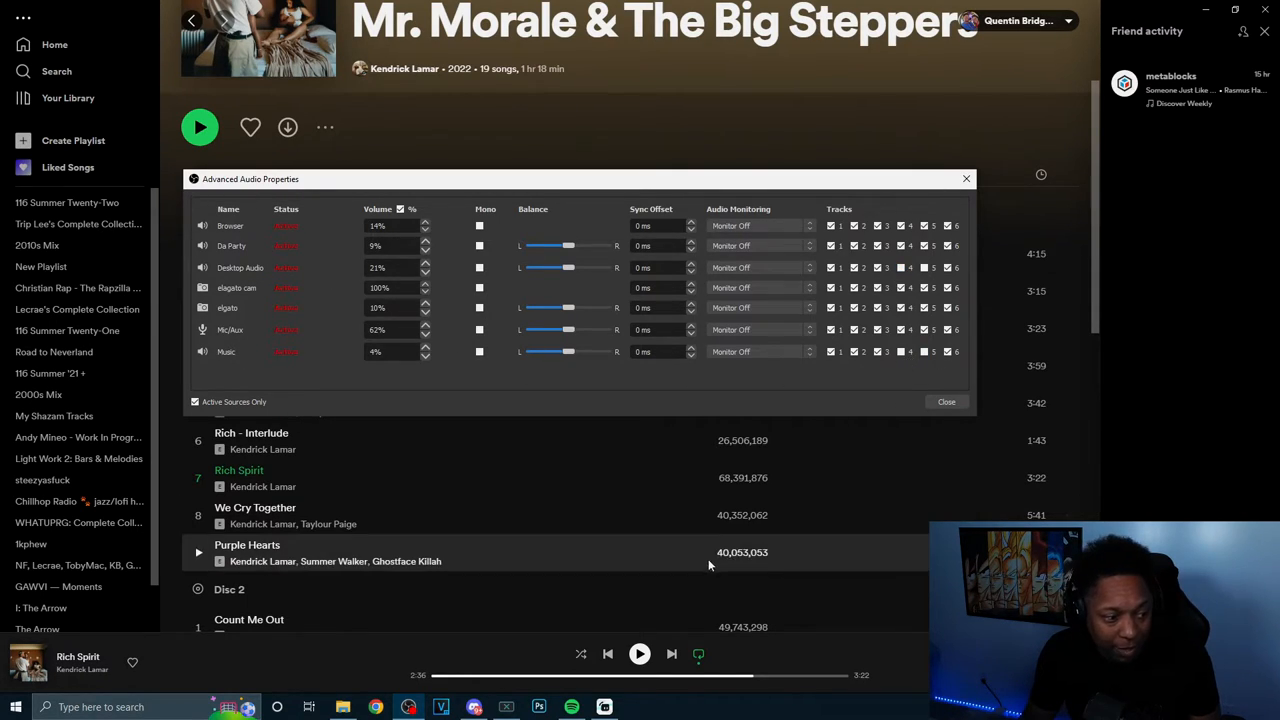
mouse_move(810, 477)
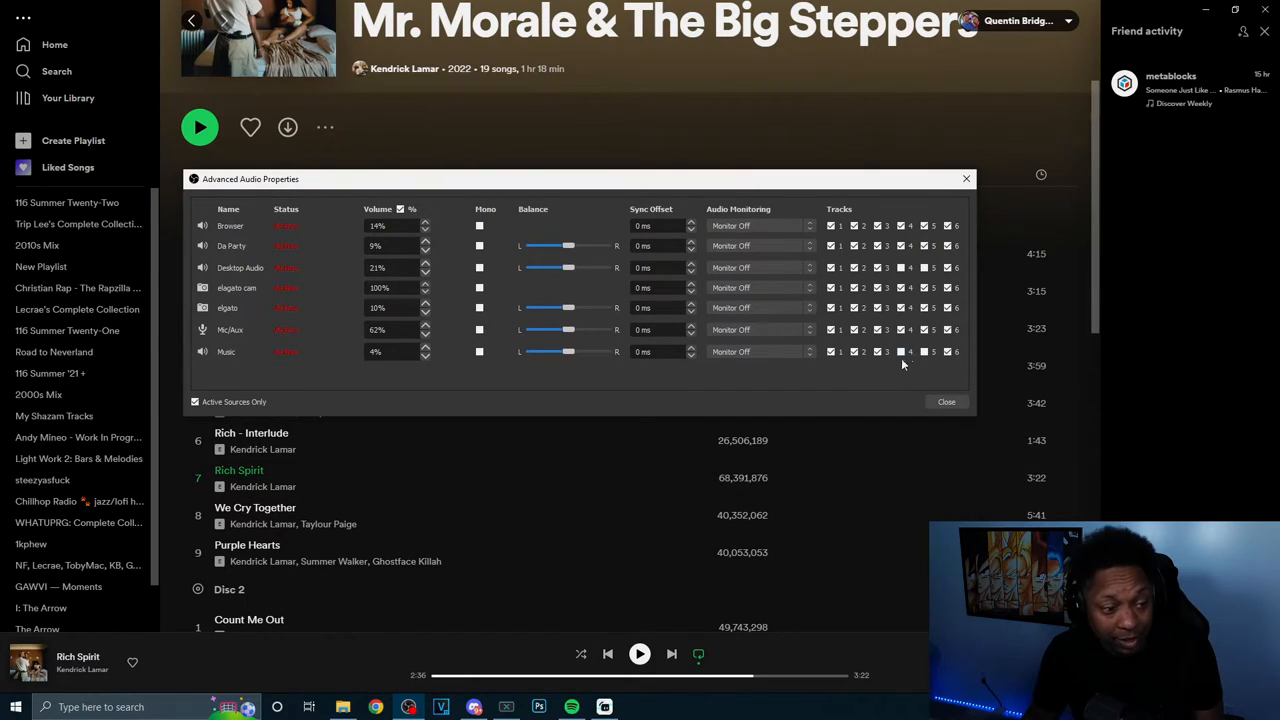
mouse_move(842, 526)
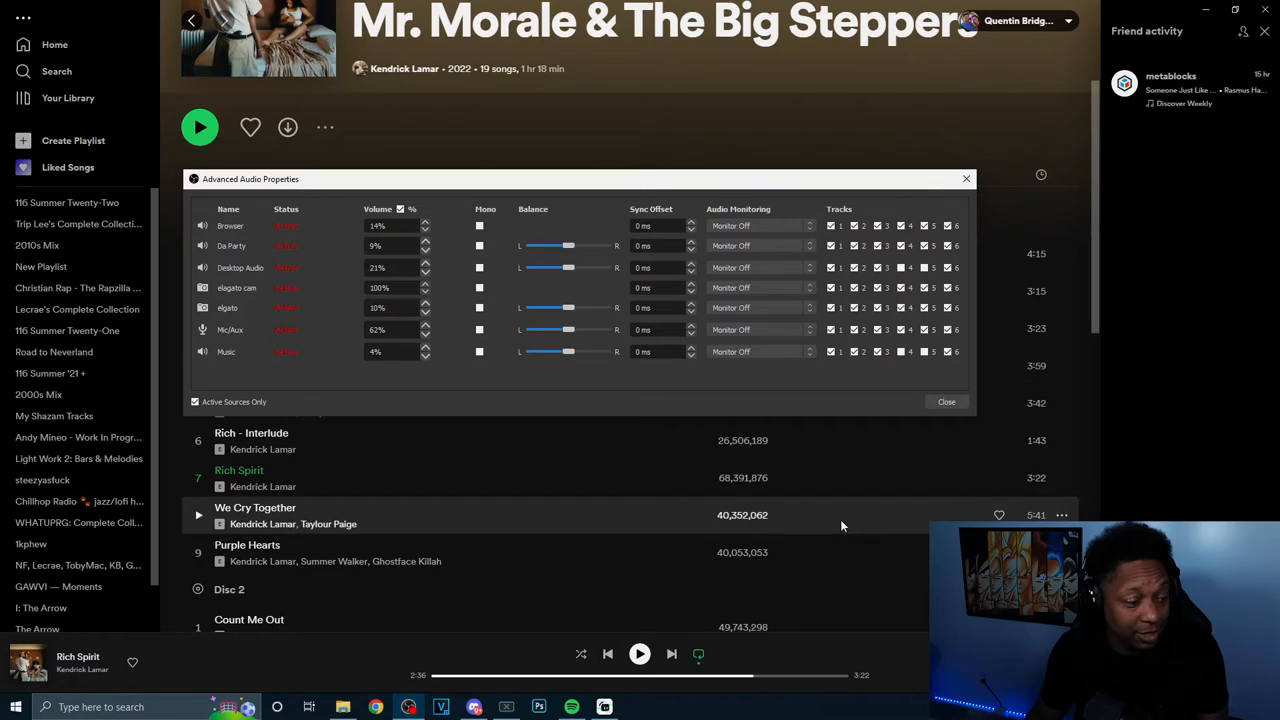
mouse_move(343, 707)
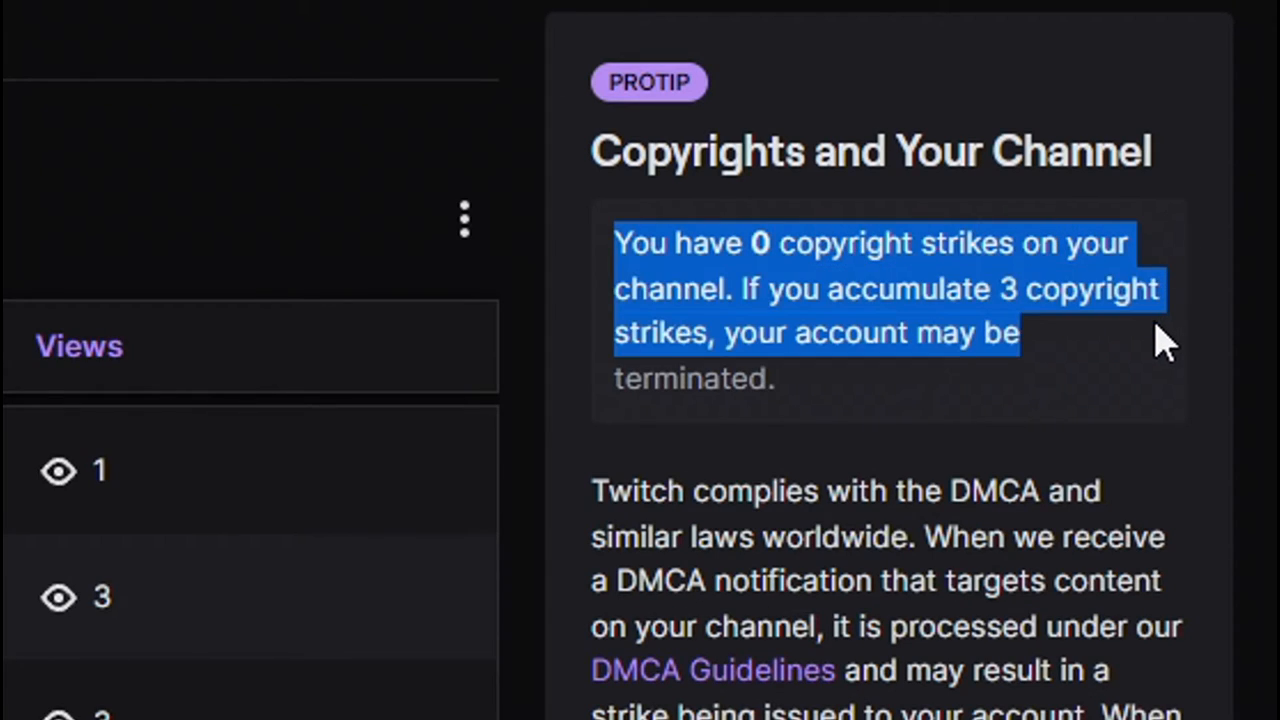
mouse_move(818, 383)
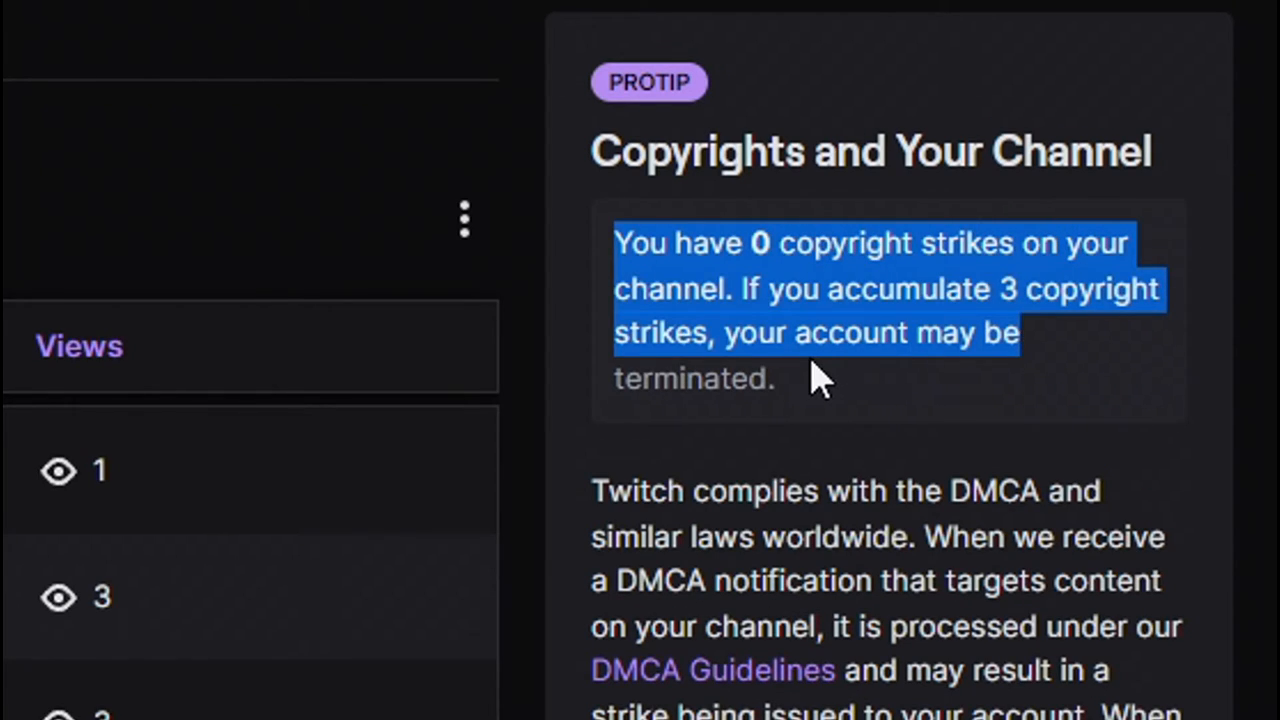
mouse_move(820, 570)
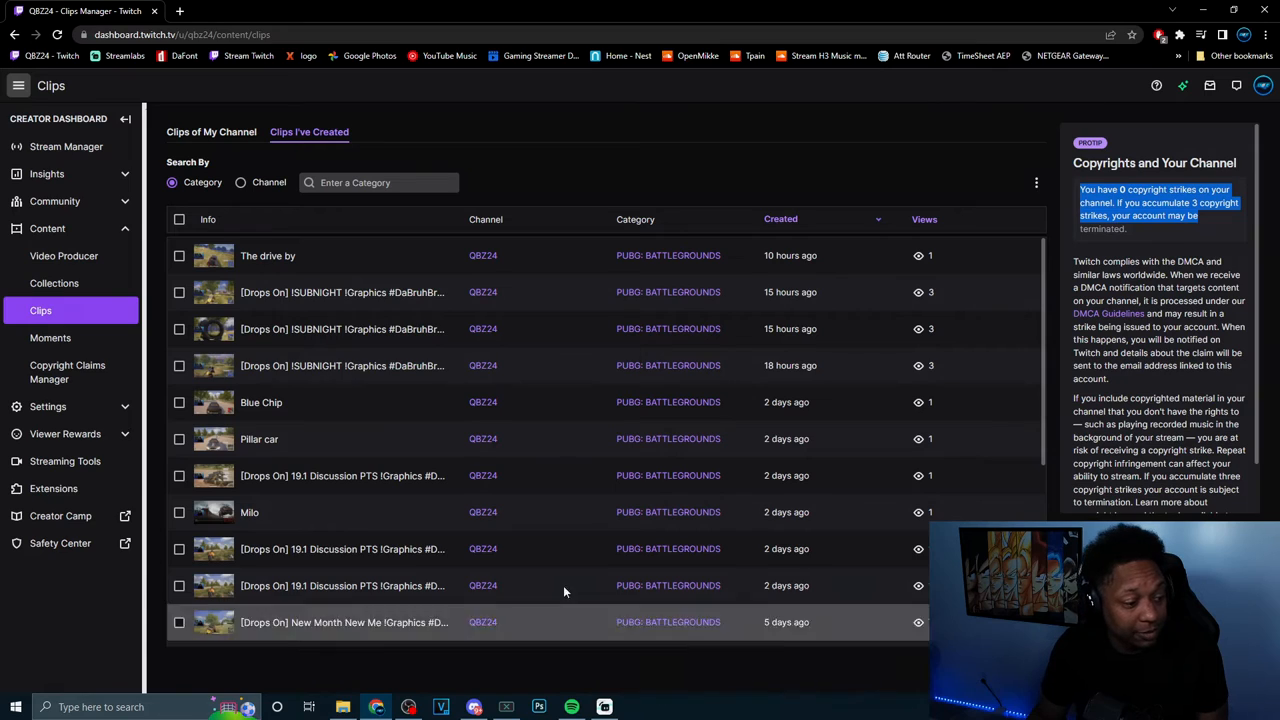
click(571, 707)
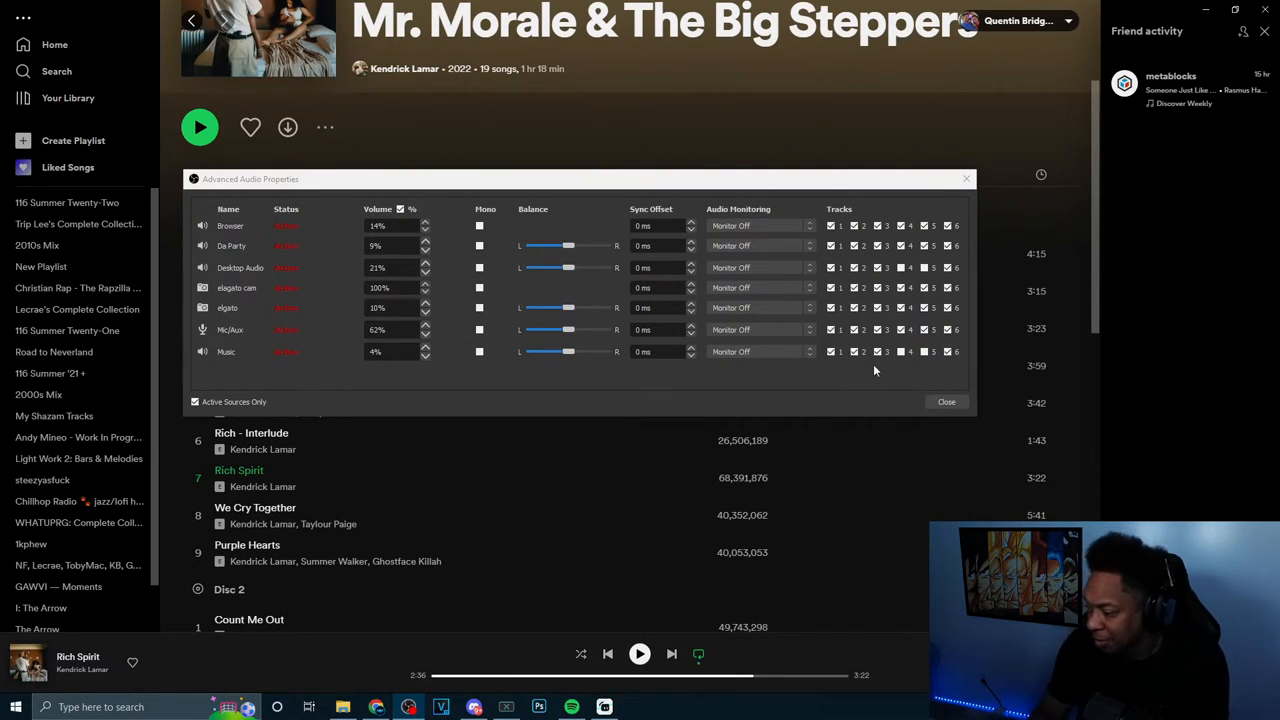
mouse_move(482, 407)
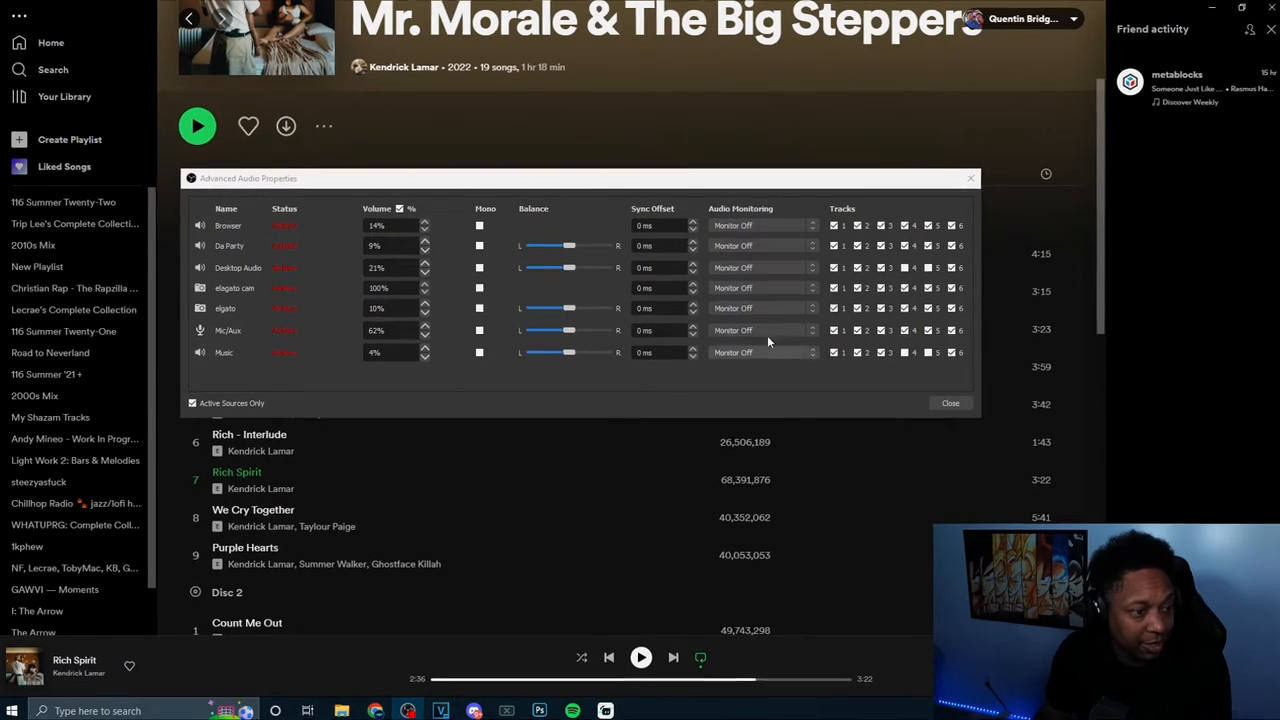
click(193, 403)
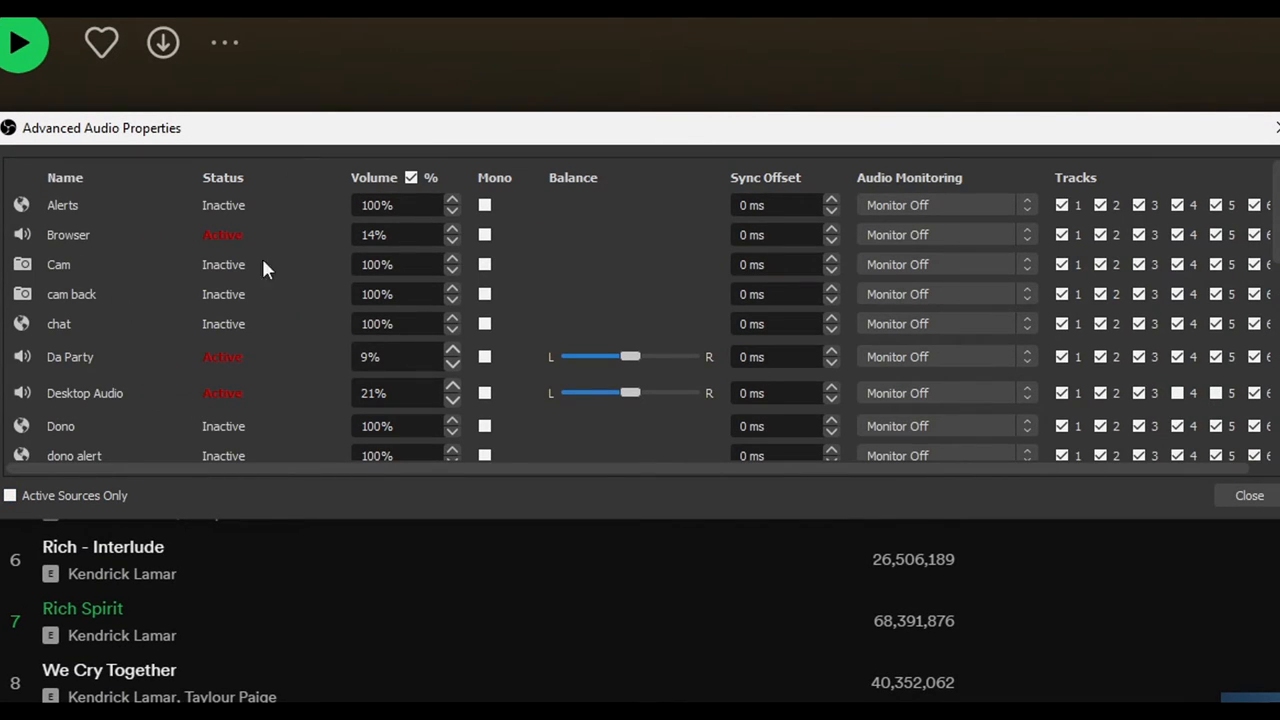
click(10, 495)
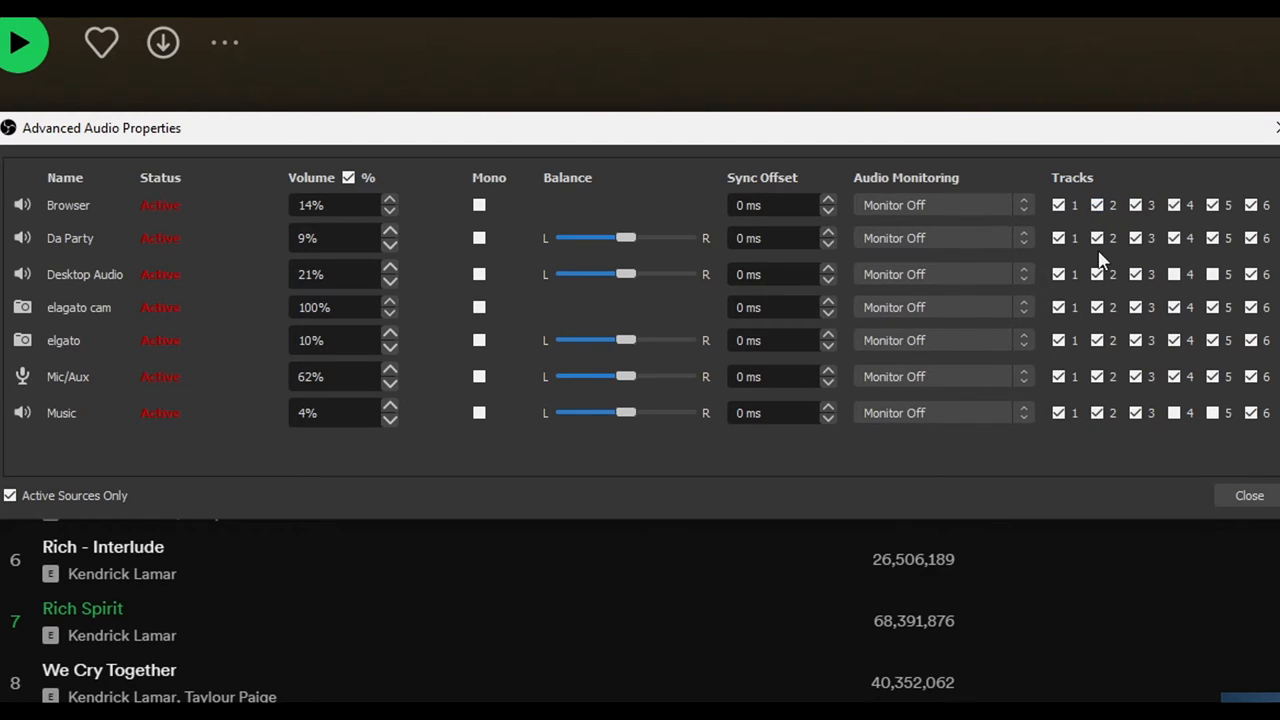
click(1097, 274)
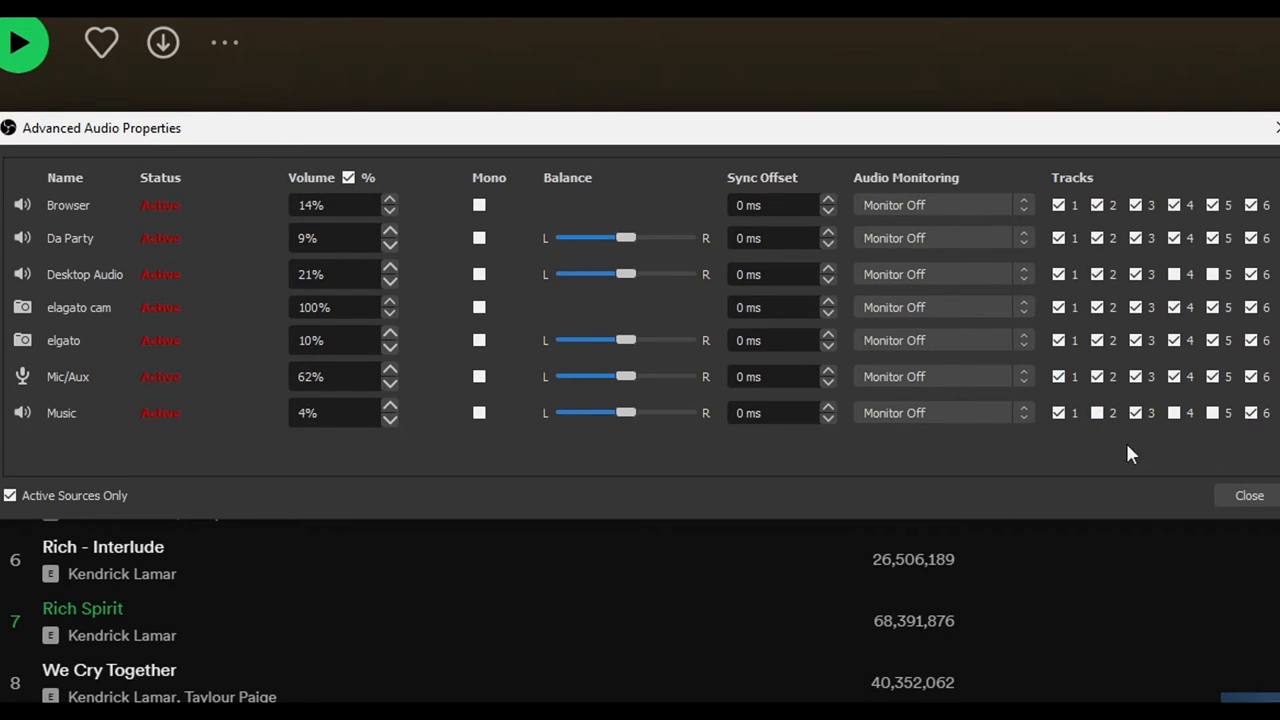
click(1097, 412)
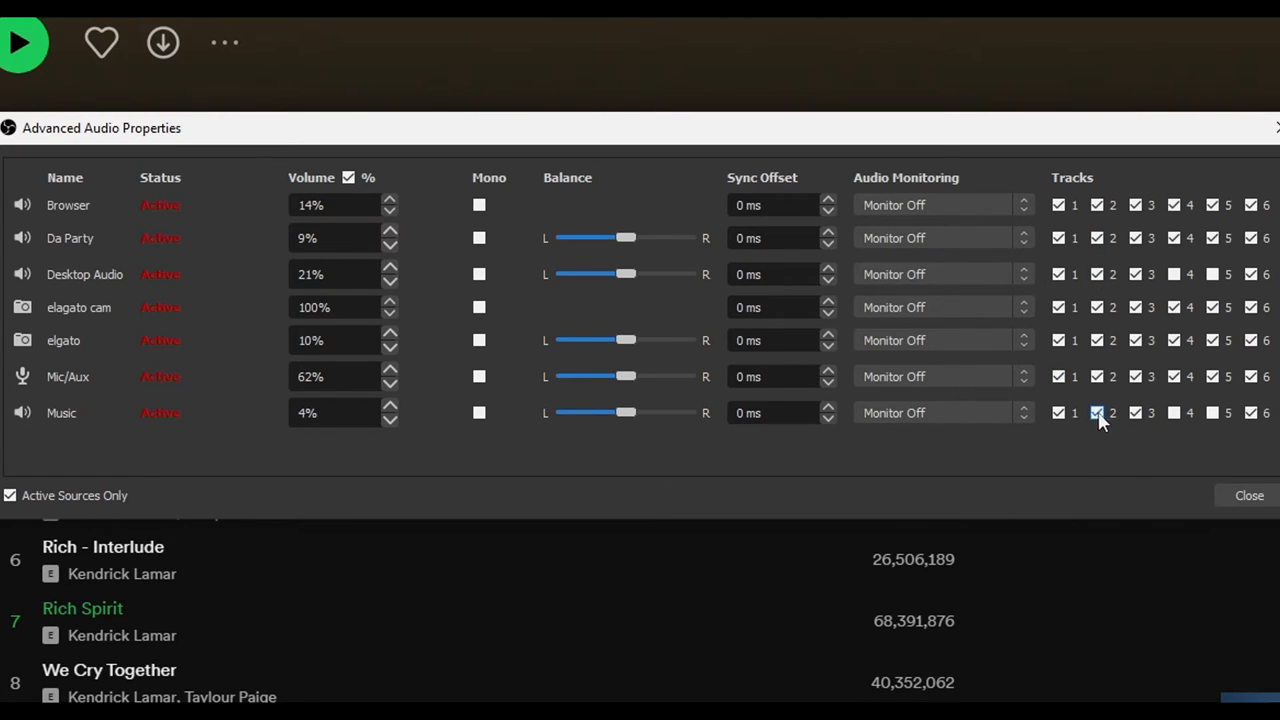
click(1097, 413)
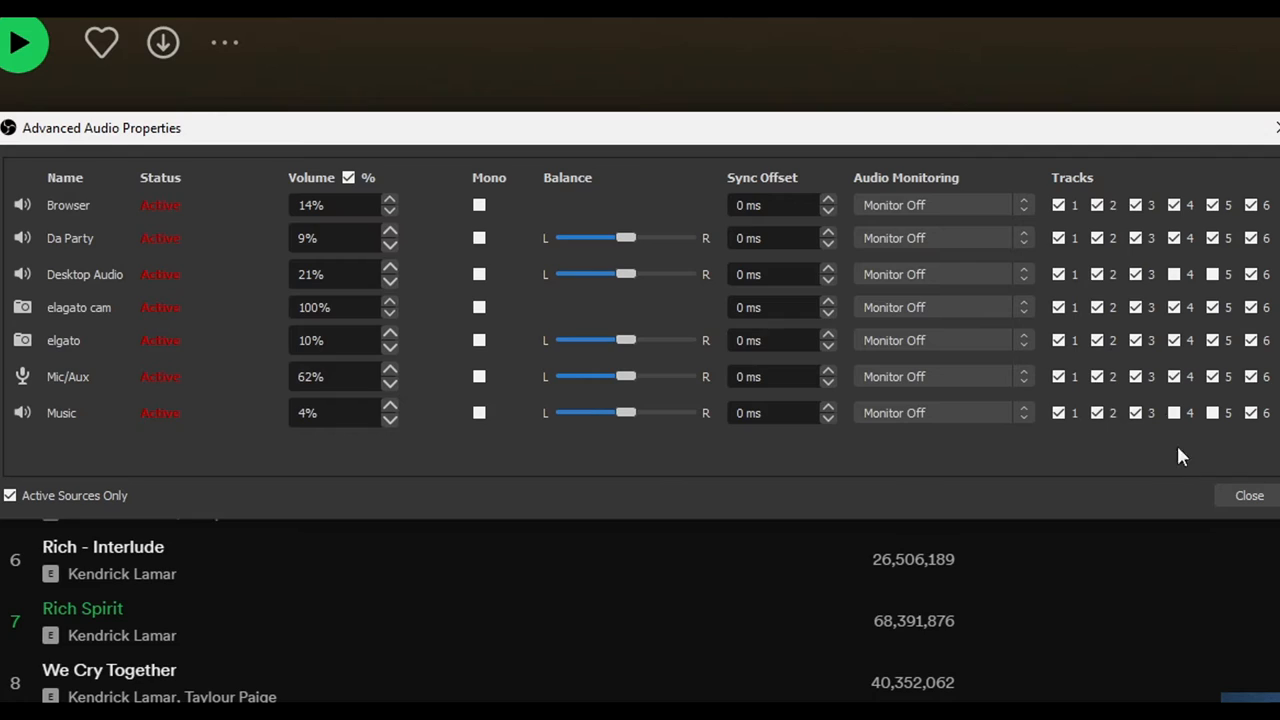
click(1096, 238)
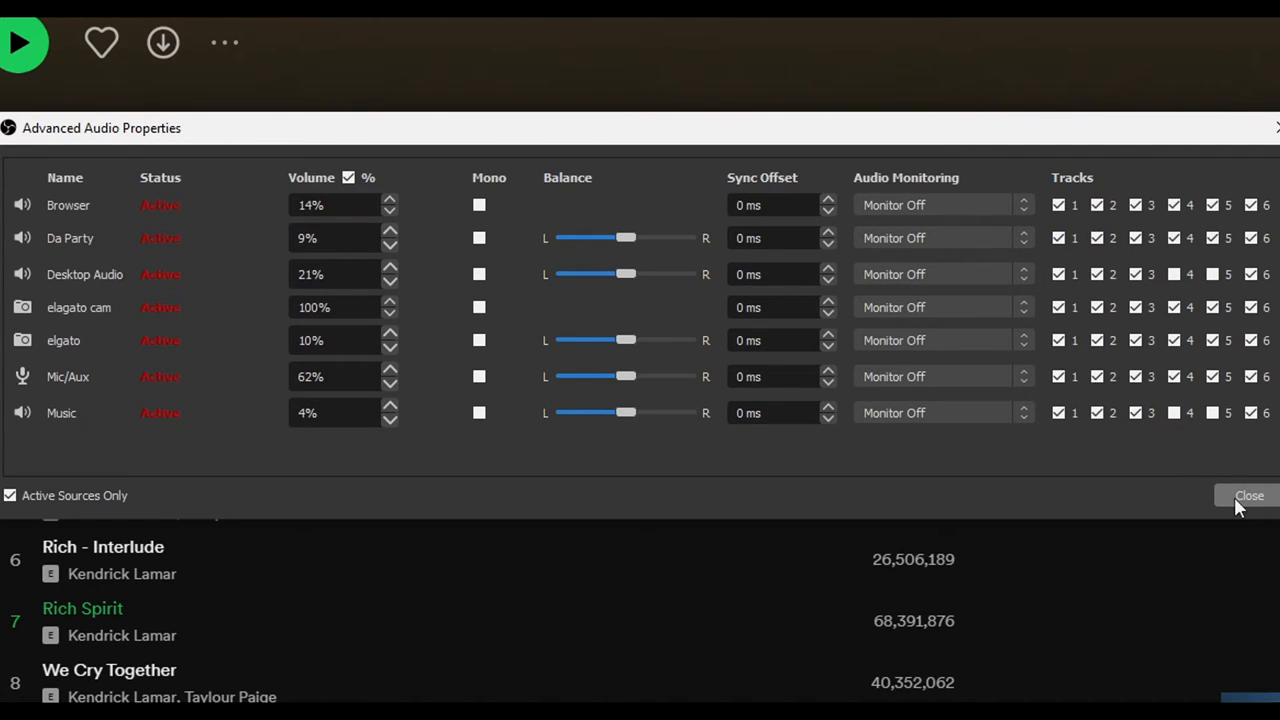
click(1135, 238)
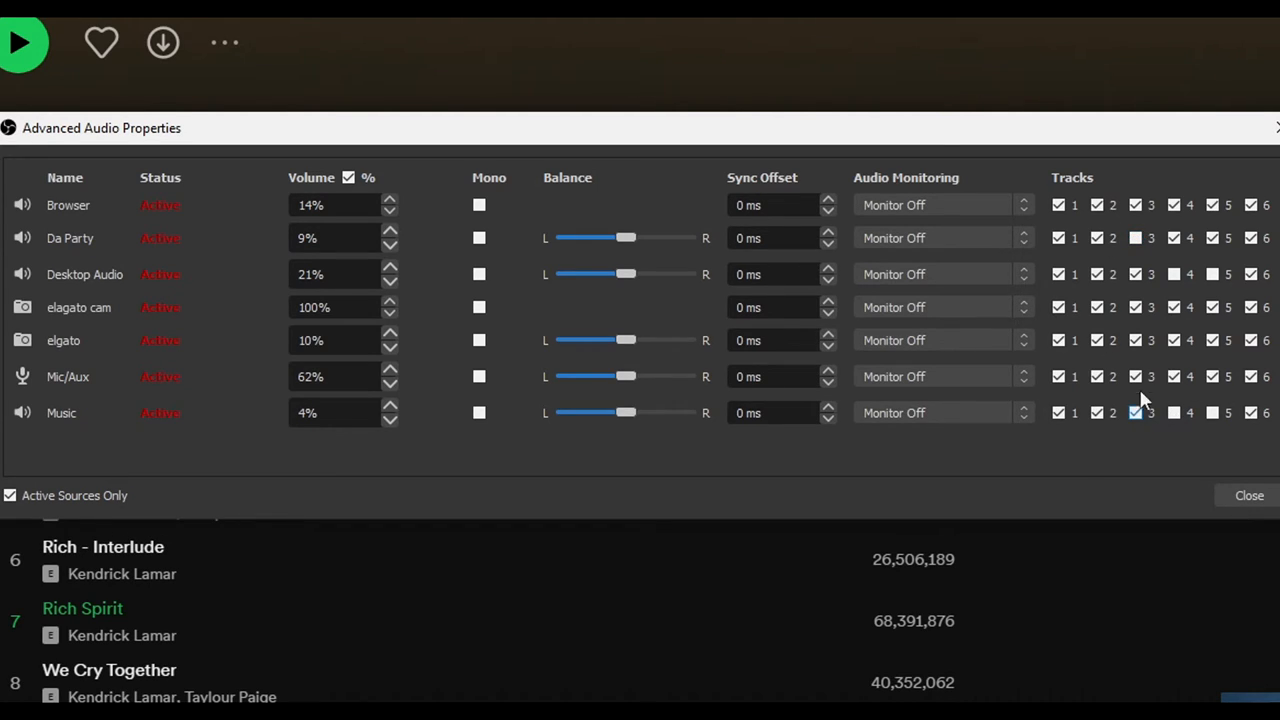
click(1135, 238)
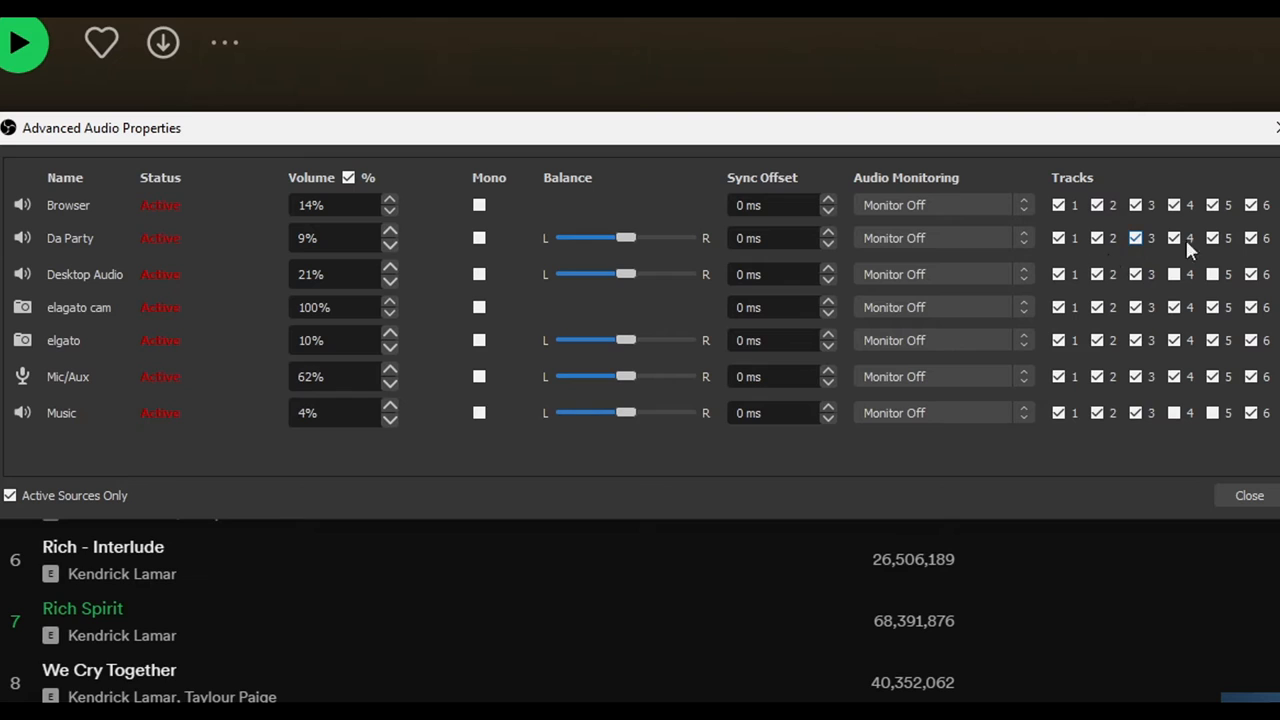